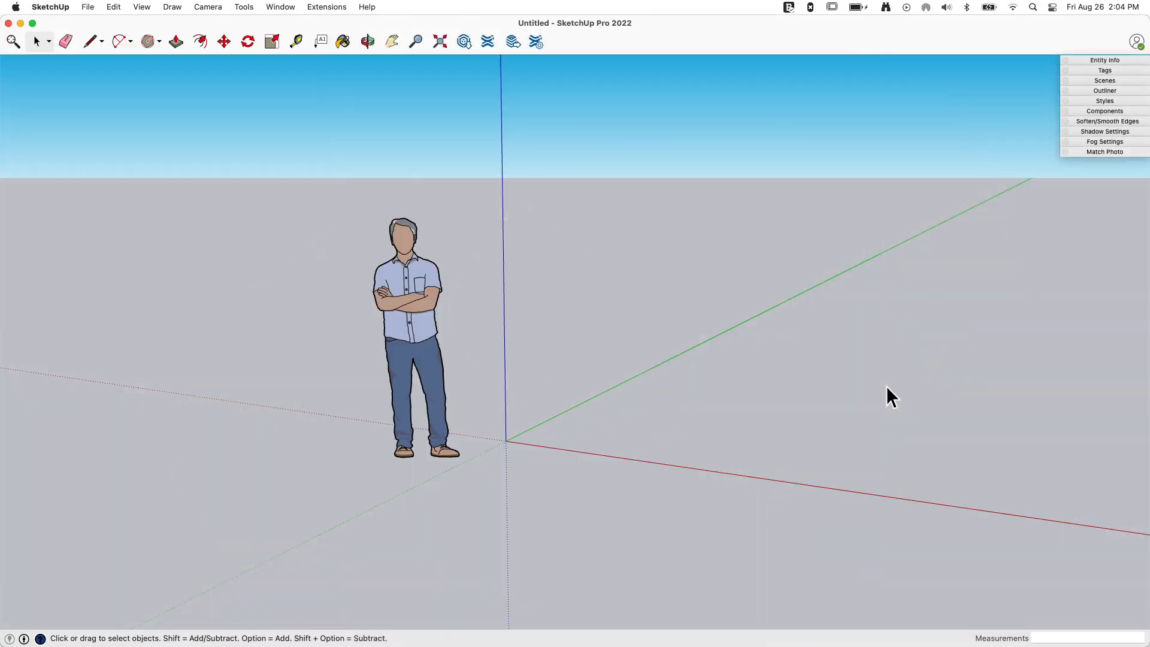
pyautogui.moveTo(315, 312)
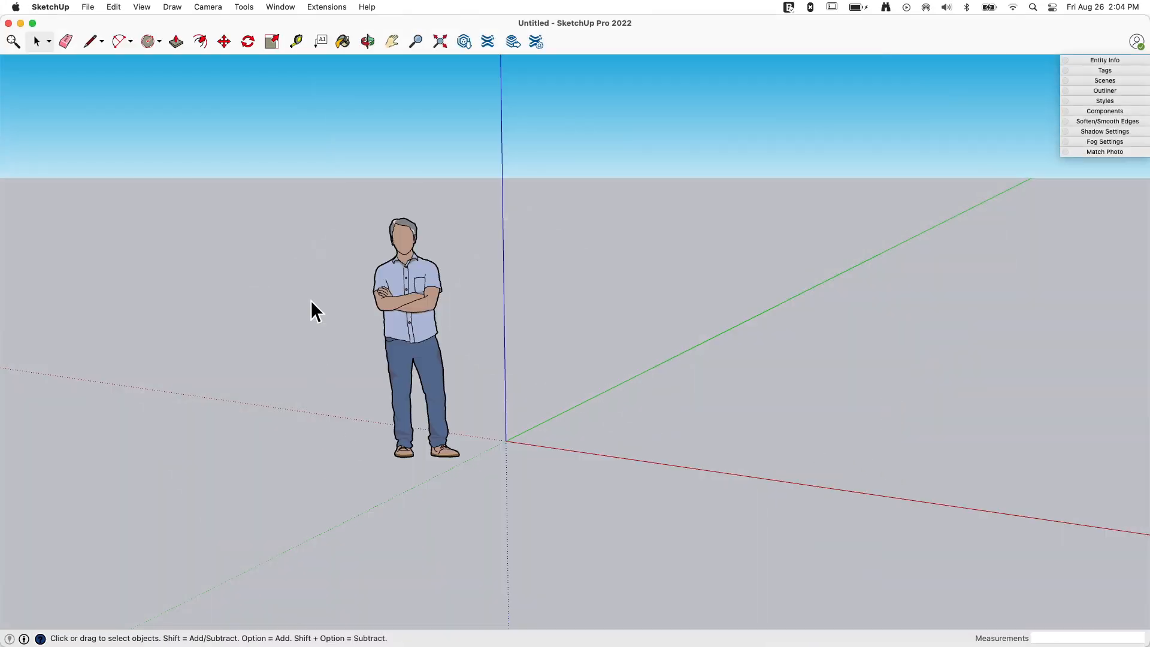
# Reach the geo-location commands from the File menu to add a location.
pyautogui.click(88, 7)
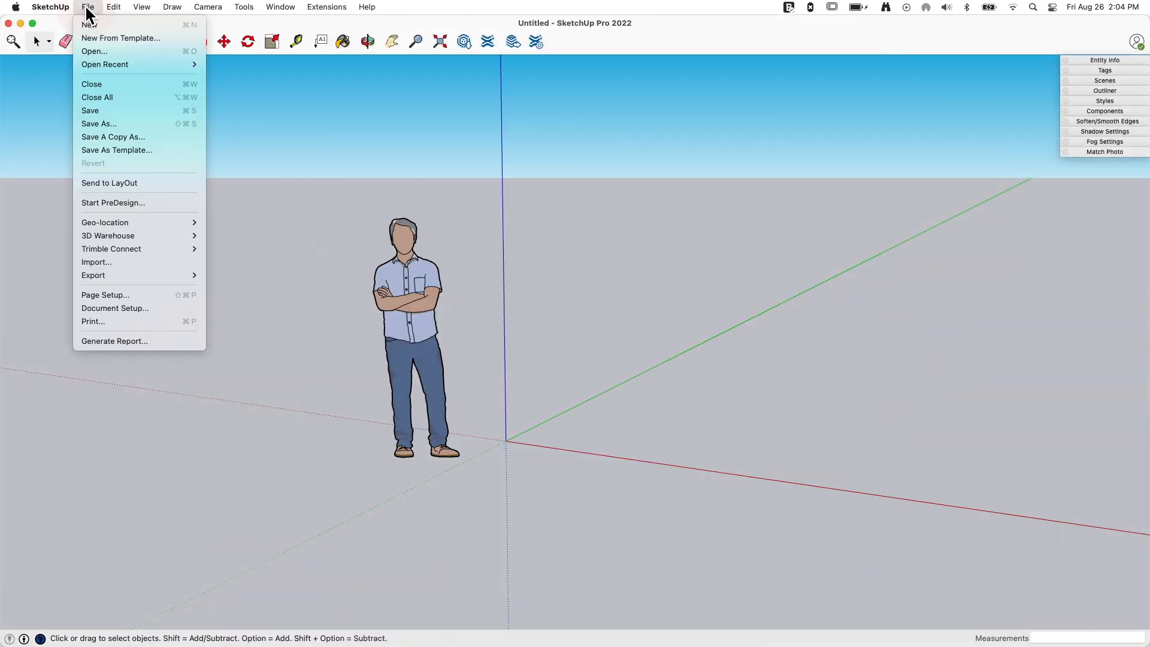
pyautogui.moveTo(598, 42)
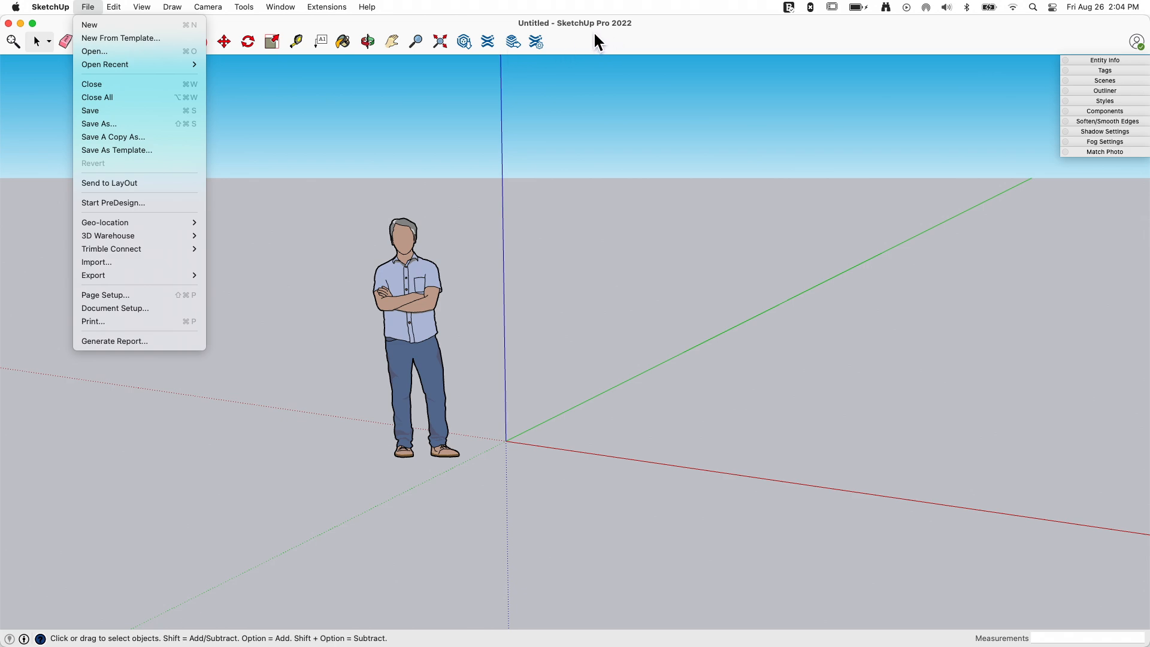
pyautogui.moveTo(626, 39)
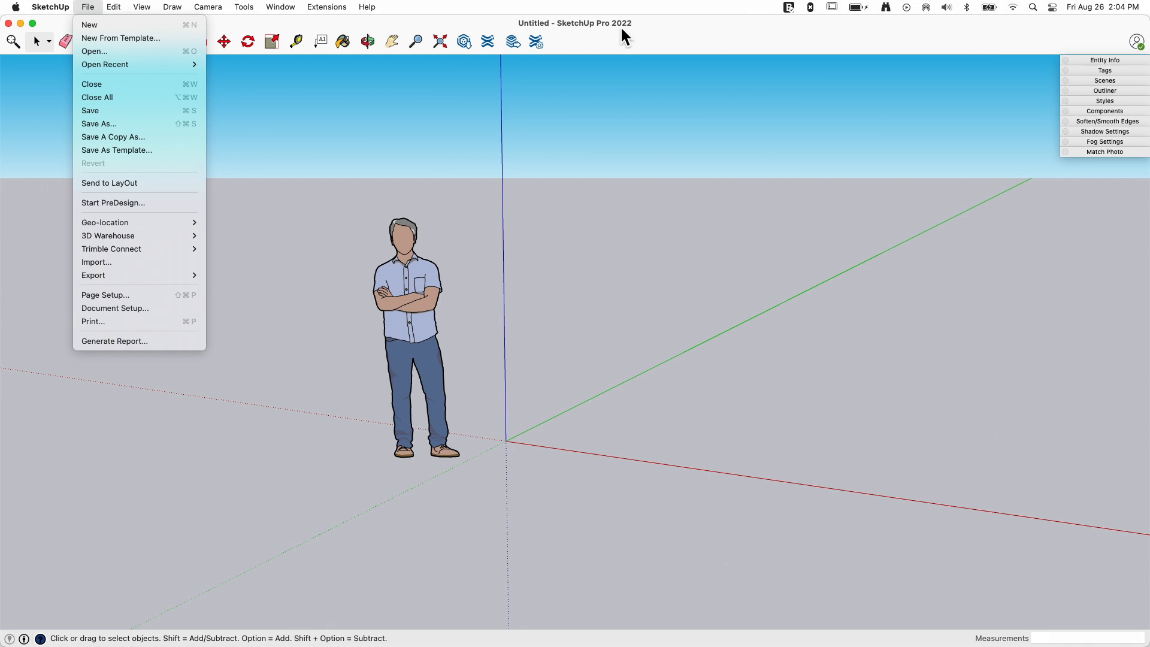
pyautogui.moveTo(91, 13)
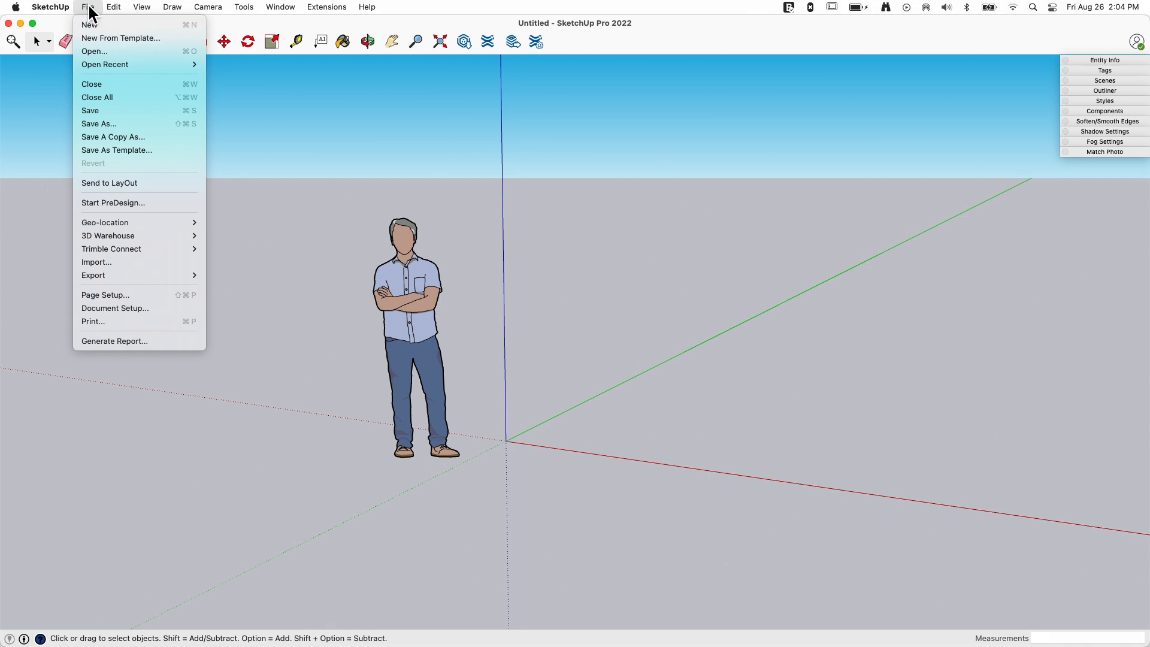
pyautogui.moveTo(106, 223)
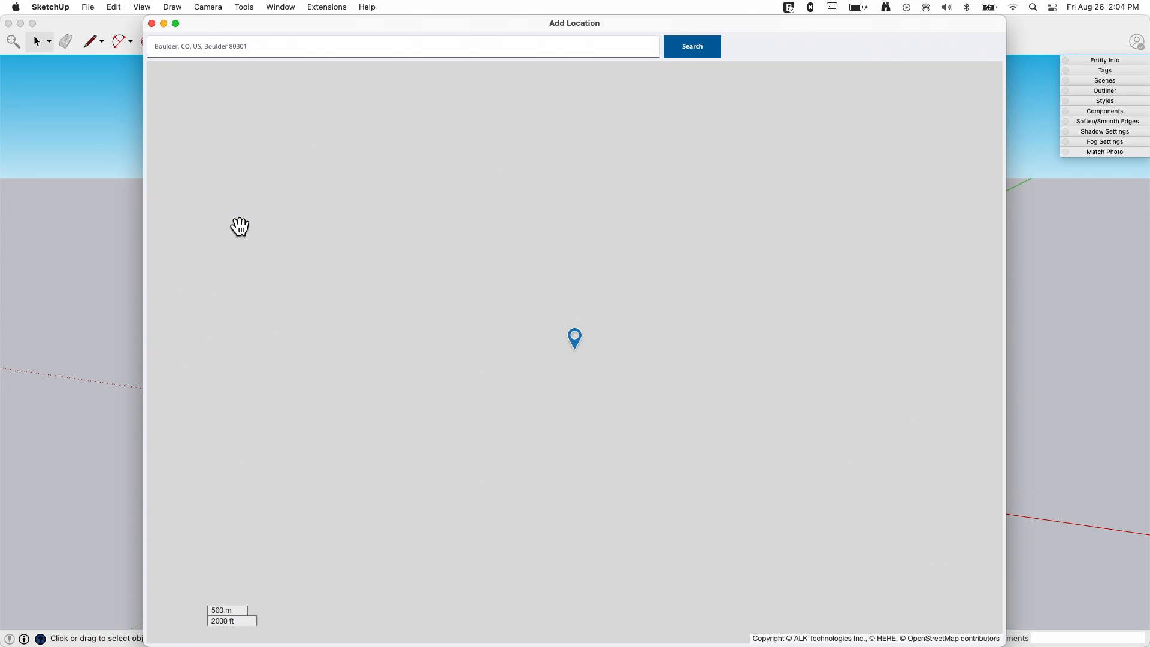
# Replace the Boulder address with a search for Westminster and choose the Westminster, CO, US result.
pyautogui.click(690, 45)
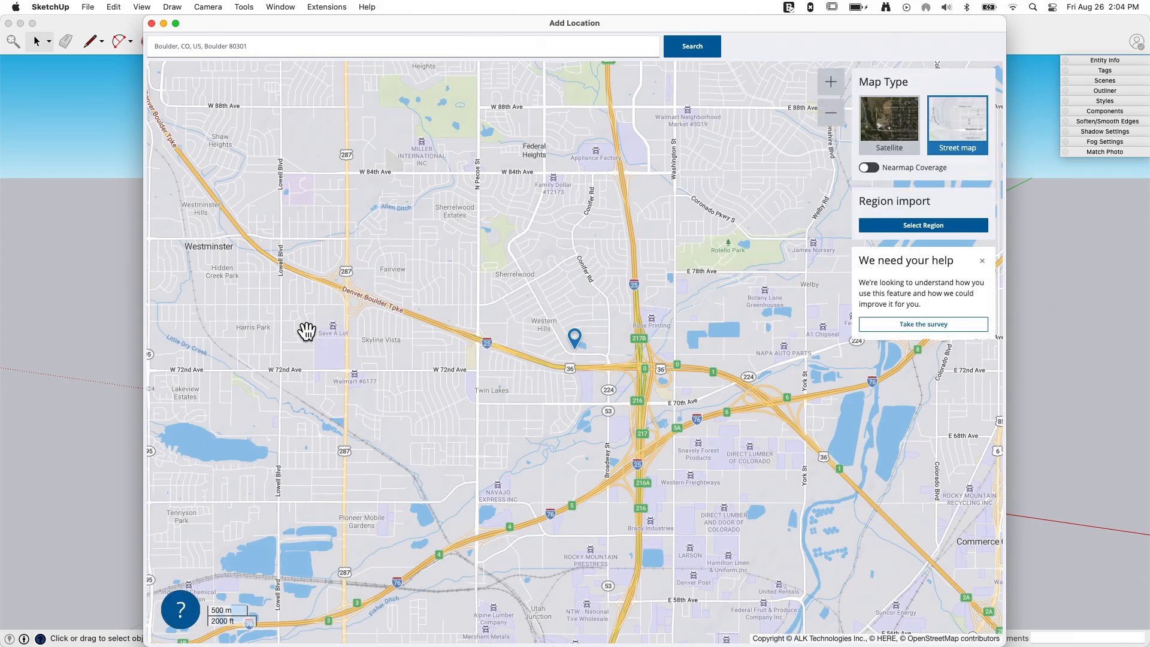
pyautogui.moveTo(296, 310)
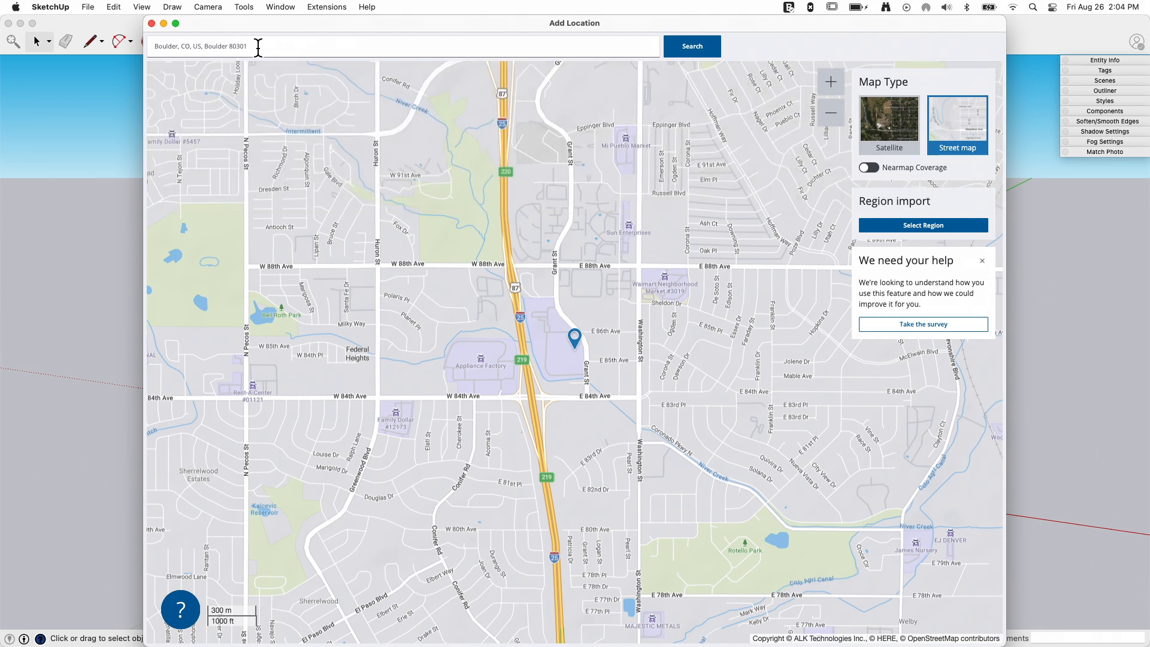
pyautogui.tripleClick(200, 47)
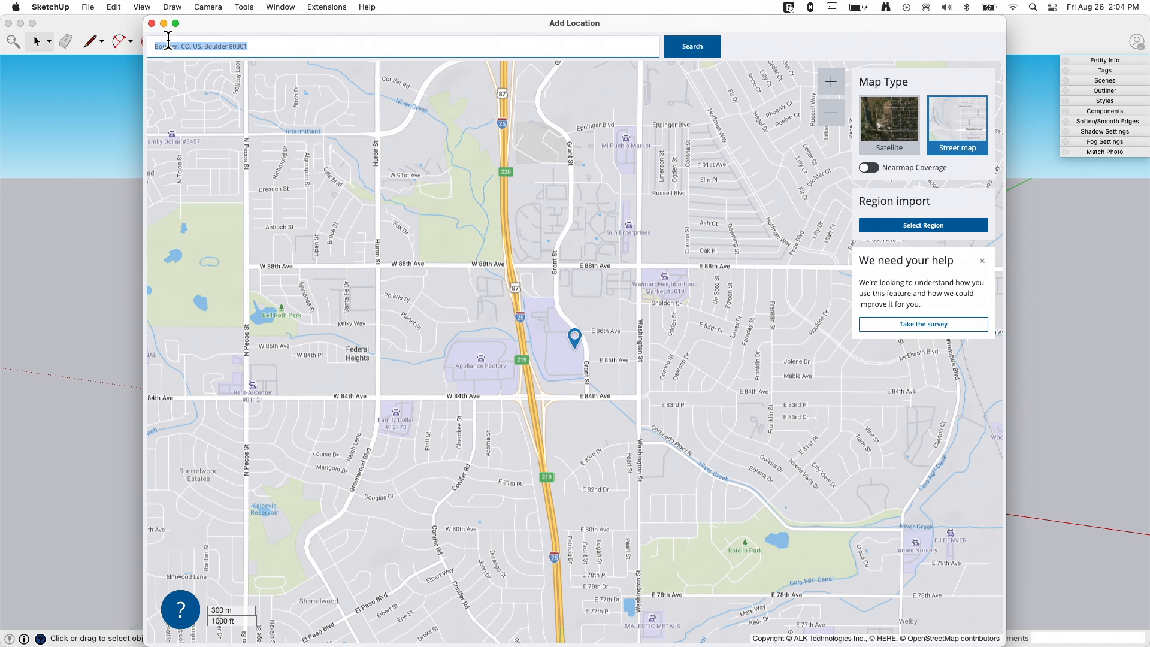
pyautogui.write('westminster')
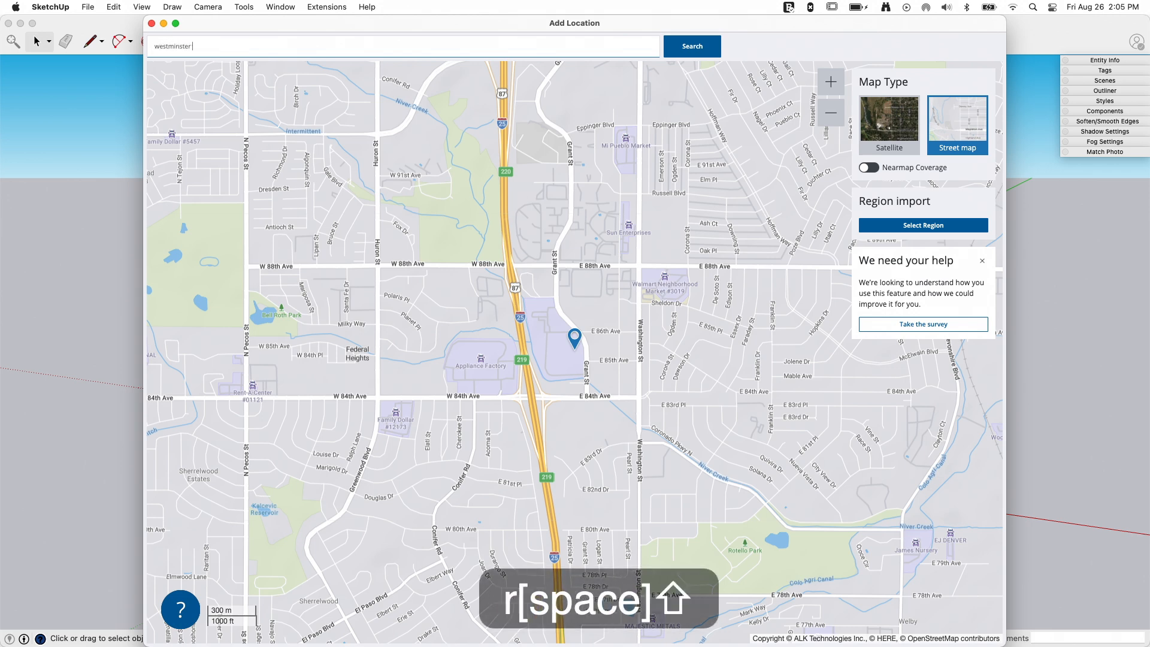
pyautogui.click(690, 46)
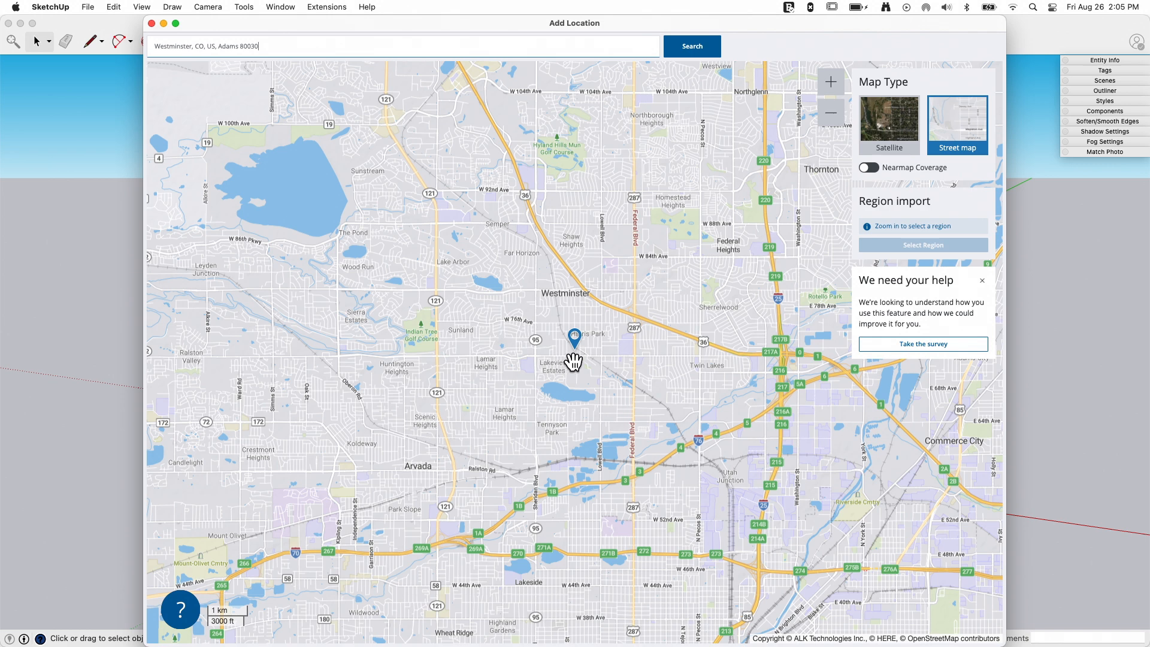
pyautogui.moveTo(493, 208)
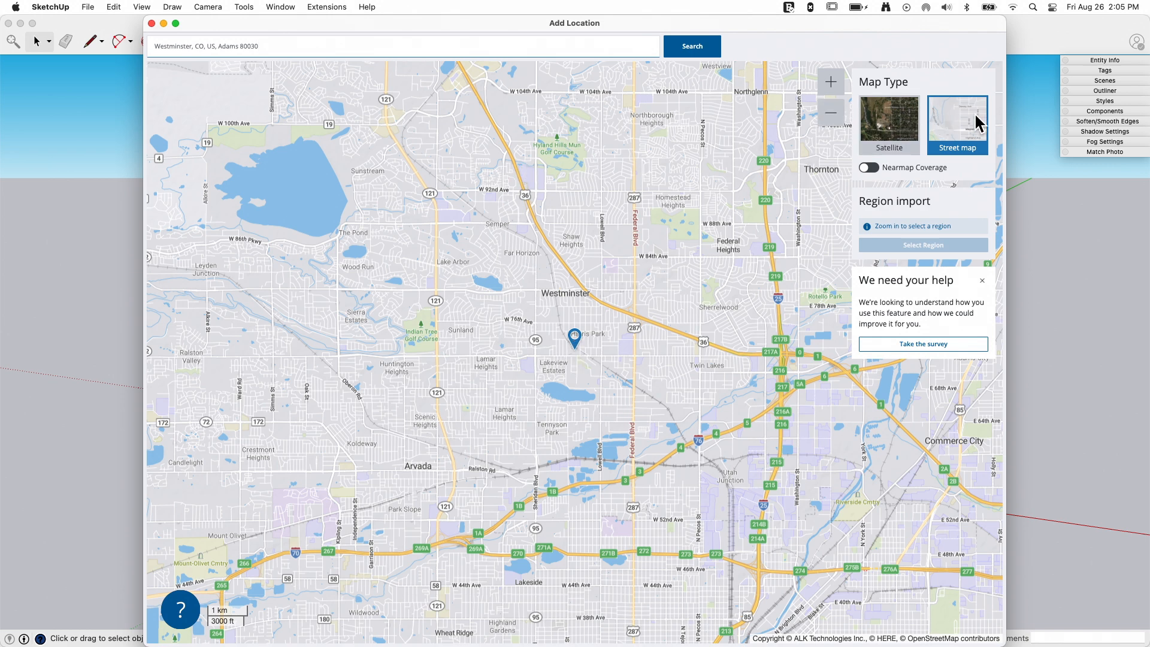
pyautogui.click(889, 121)
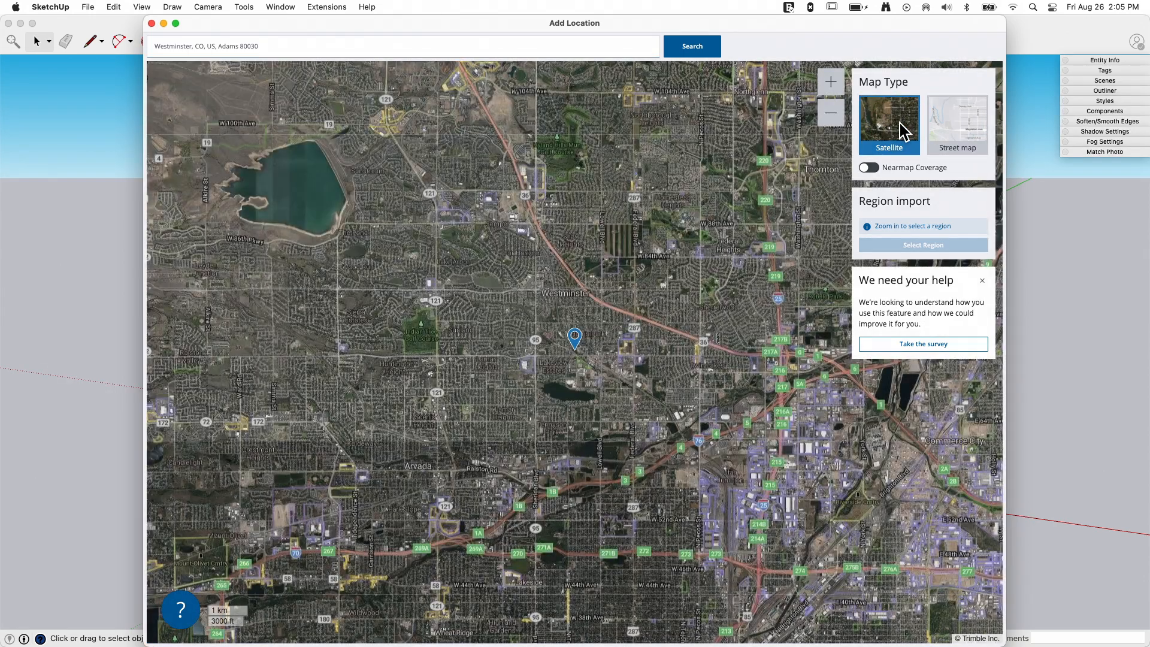
pyautogui.click(956, 121)
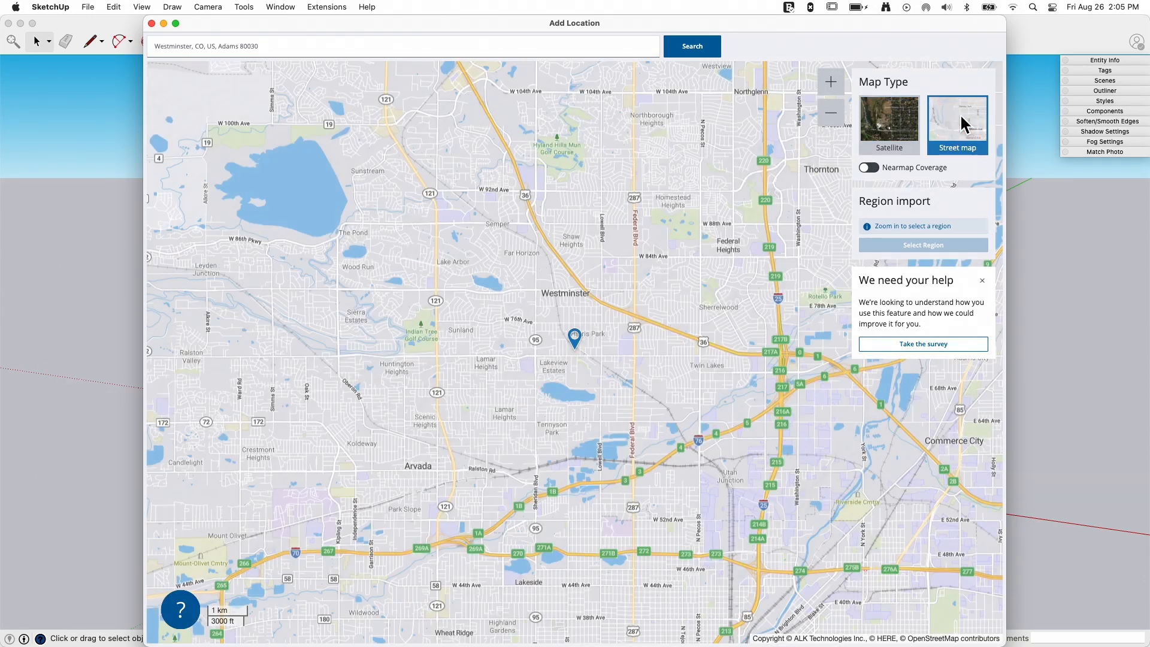
pyautogui.click(888, 121)
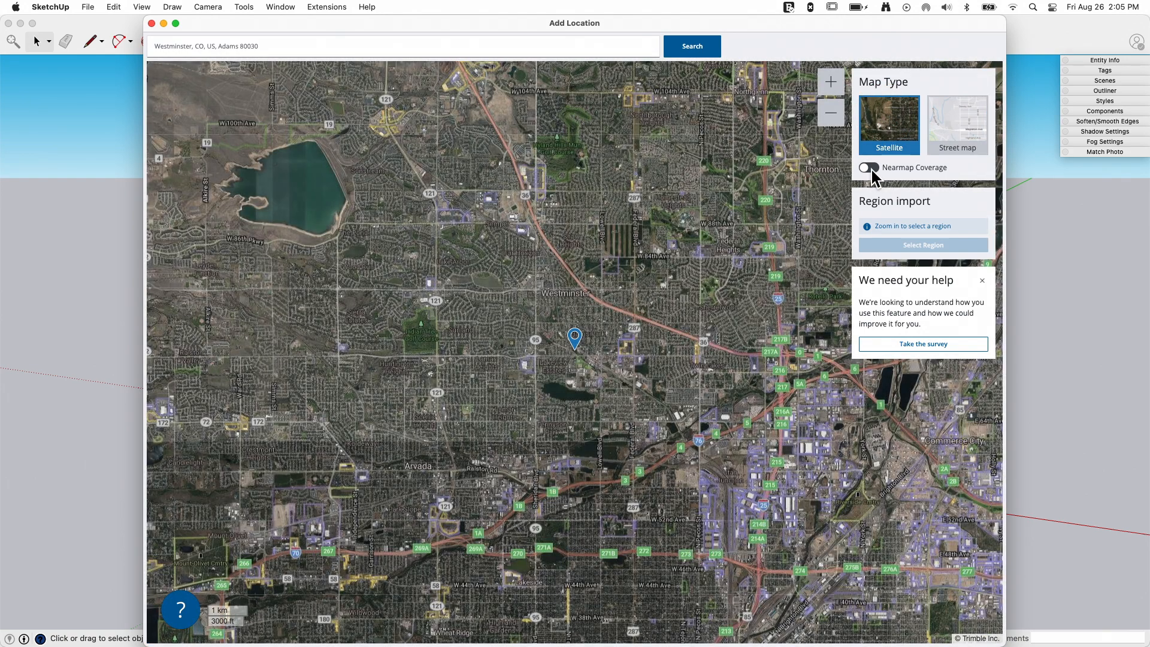
pyautogui.moveTo(877, 176)
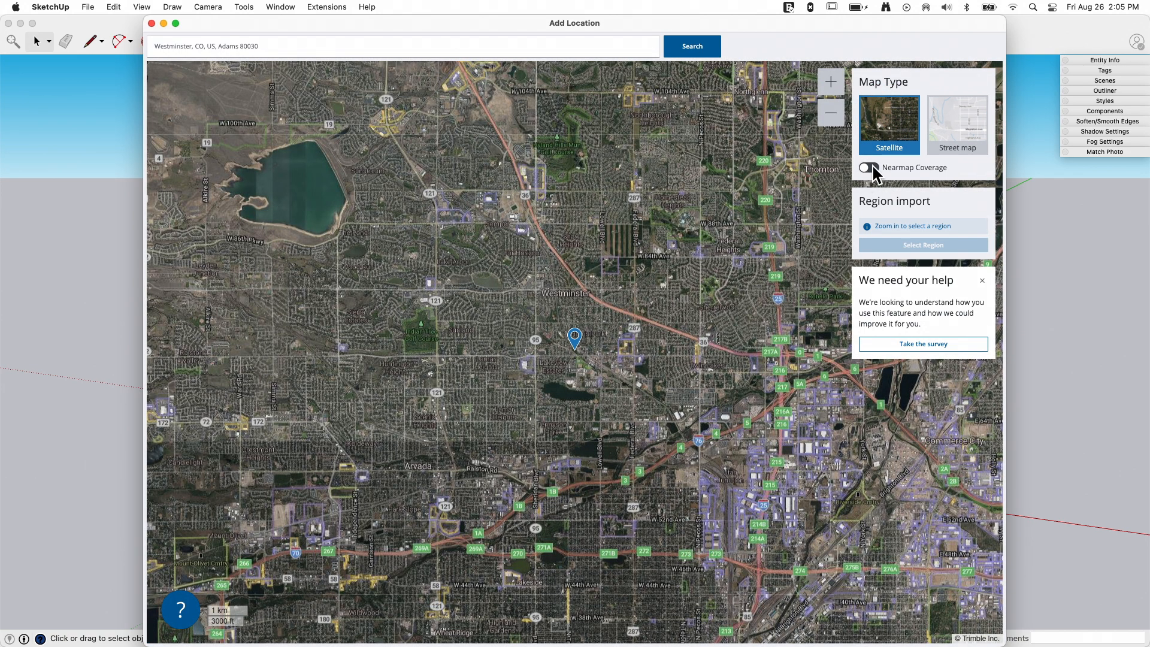
pyautogui.click(868, 167)
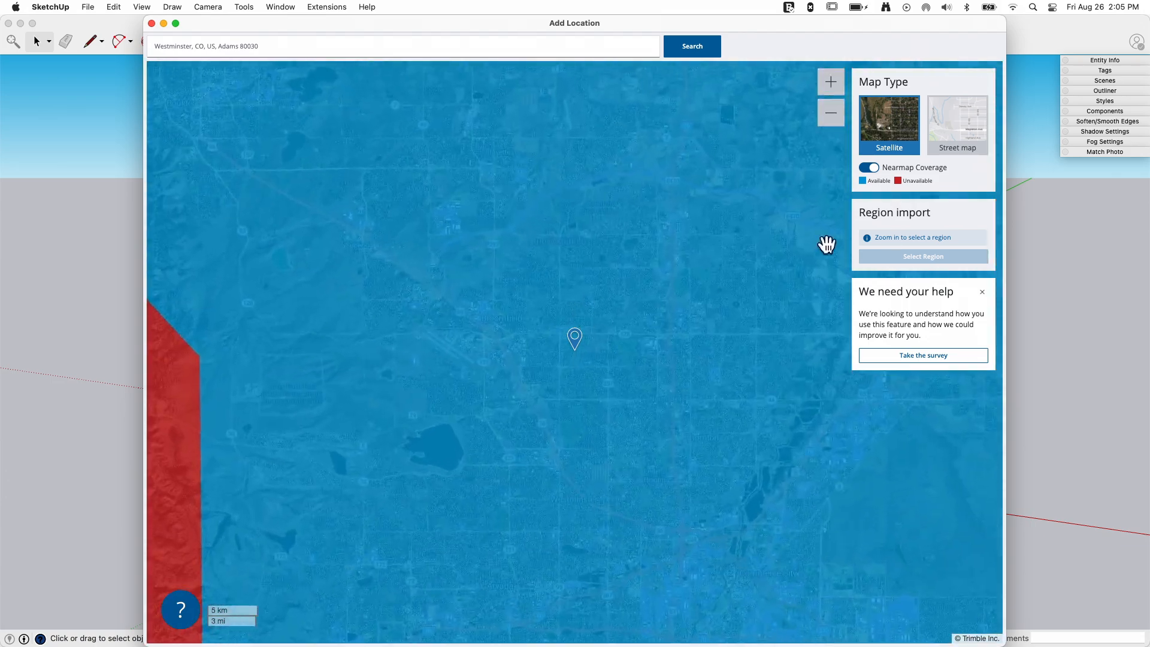
pyautogui.click(868, 168)
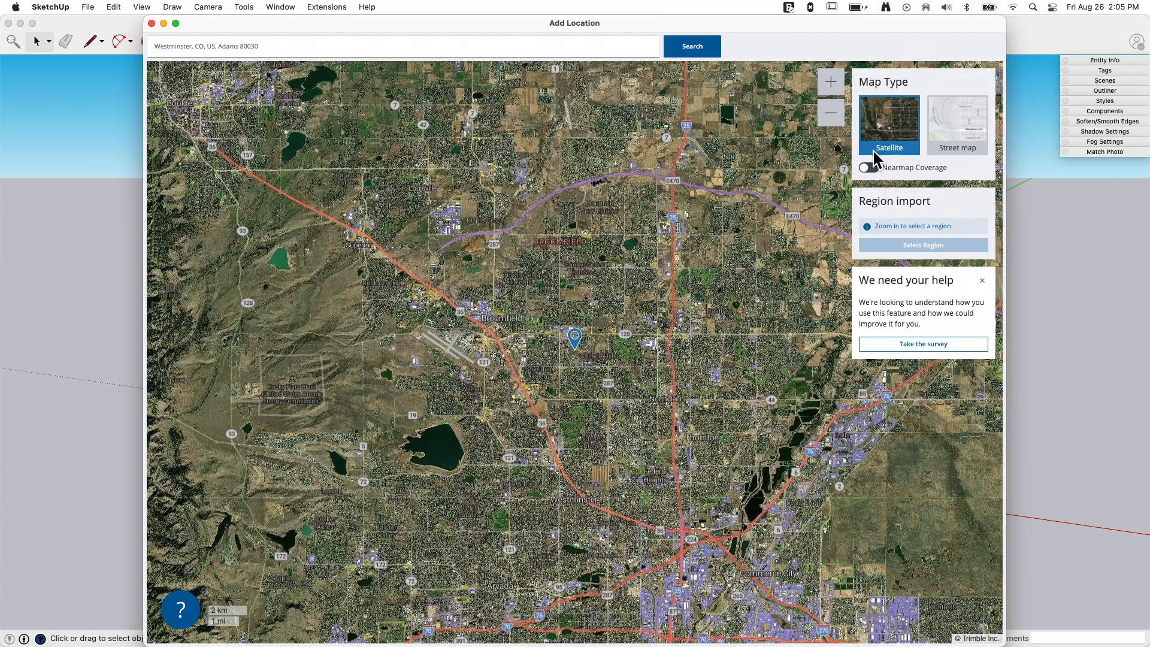
pyautogui.click(956, 123)
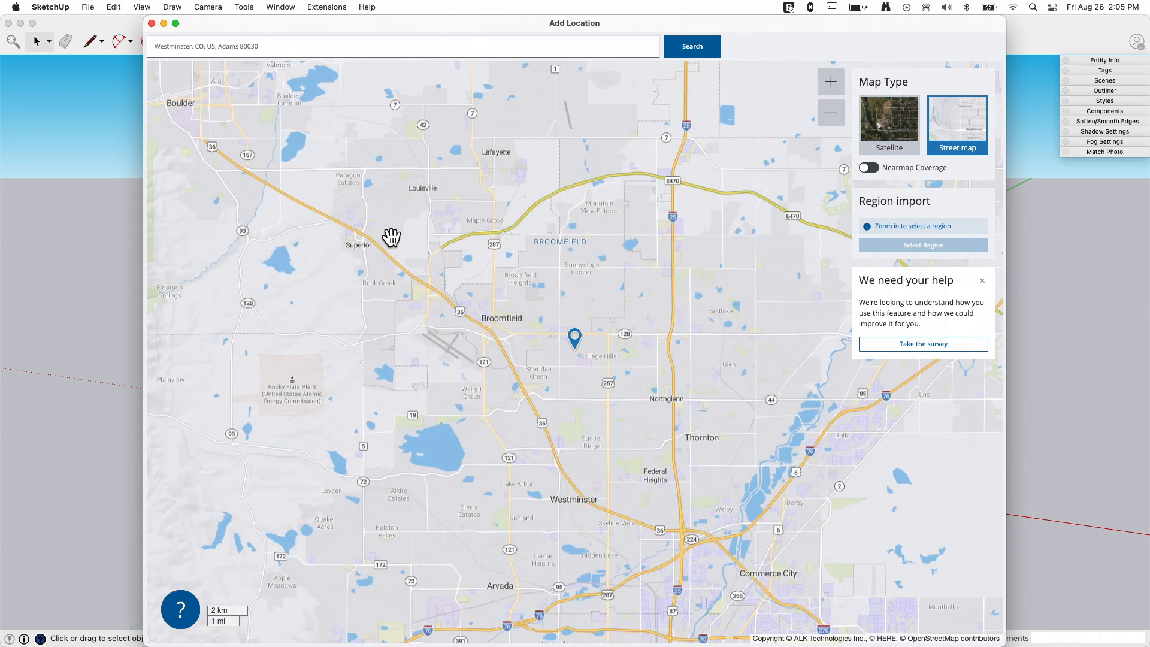
pyautogui.moveTo(481, 259)
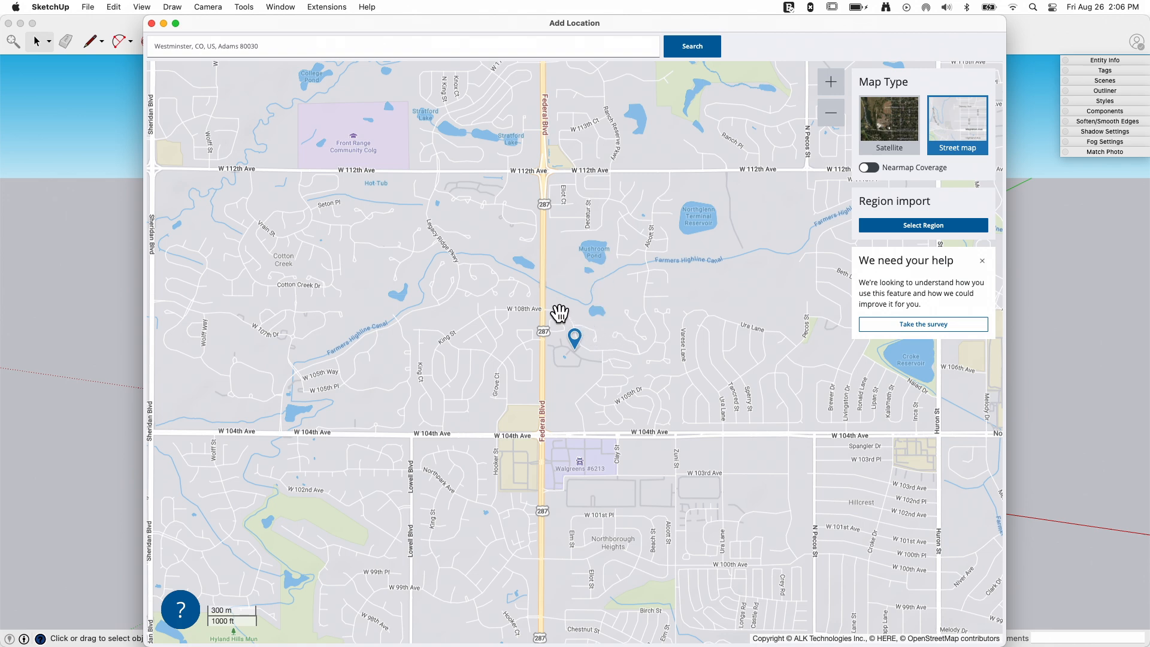
# Switch the map to Satellite imagery and zoom around the US 36 interchange near the site.
pyautogui.click(888, 123)
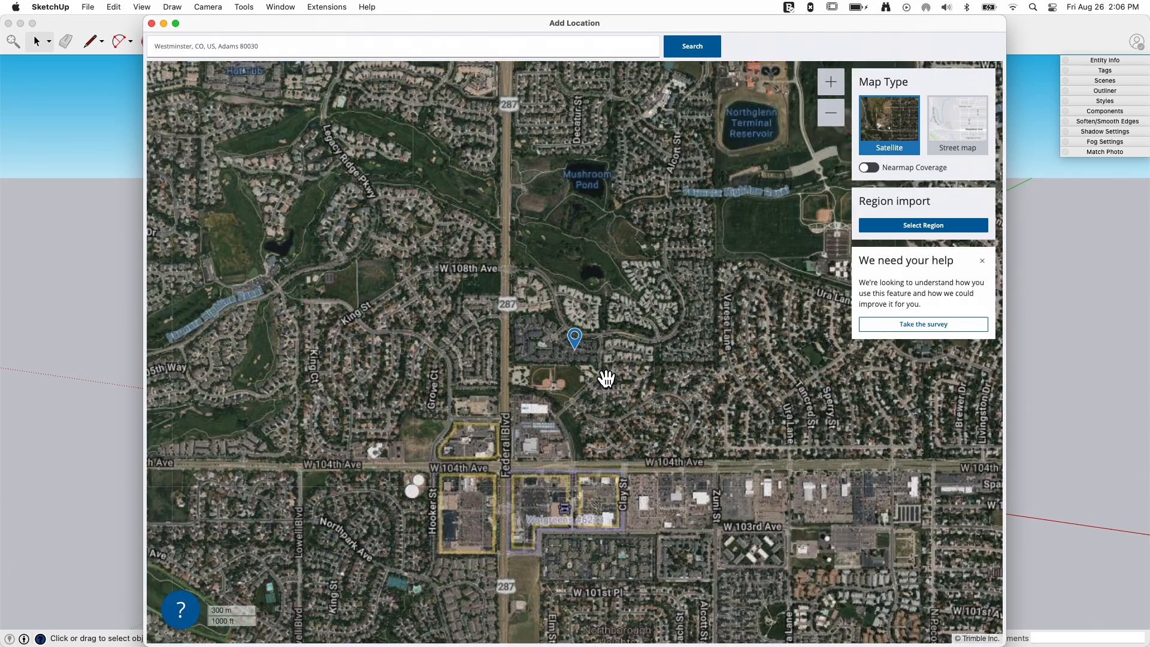
pyautogui.scroll(3)
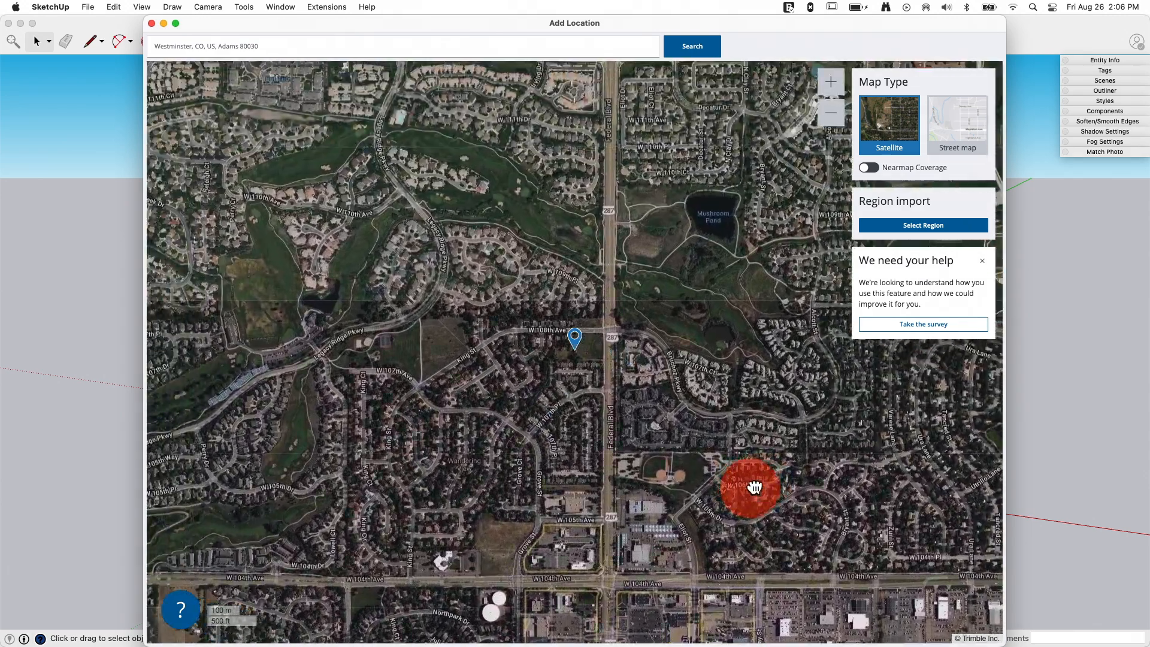
pyautogui.scroll(-3)
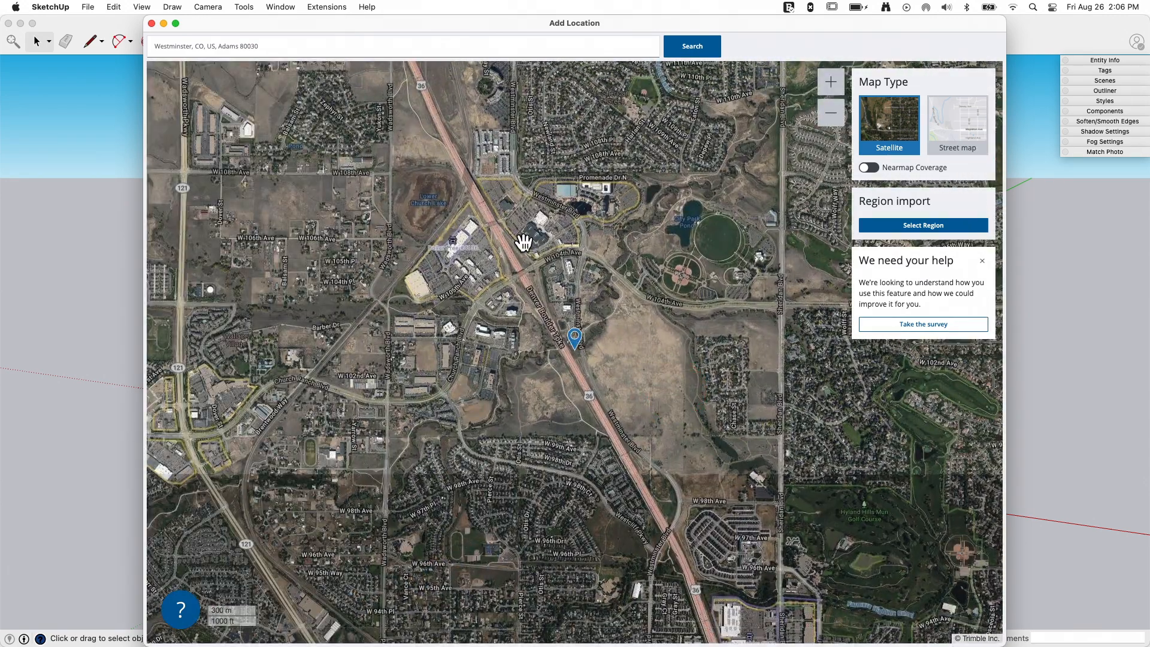
pyautogui.click(830, 83)
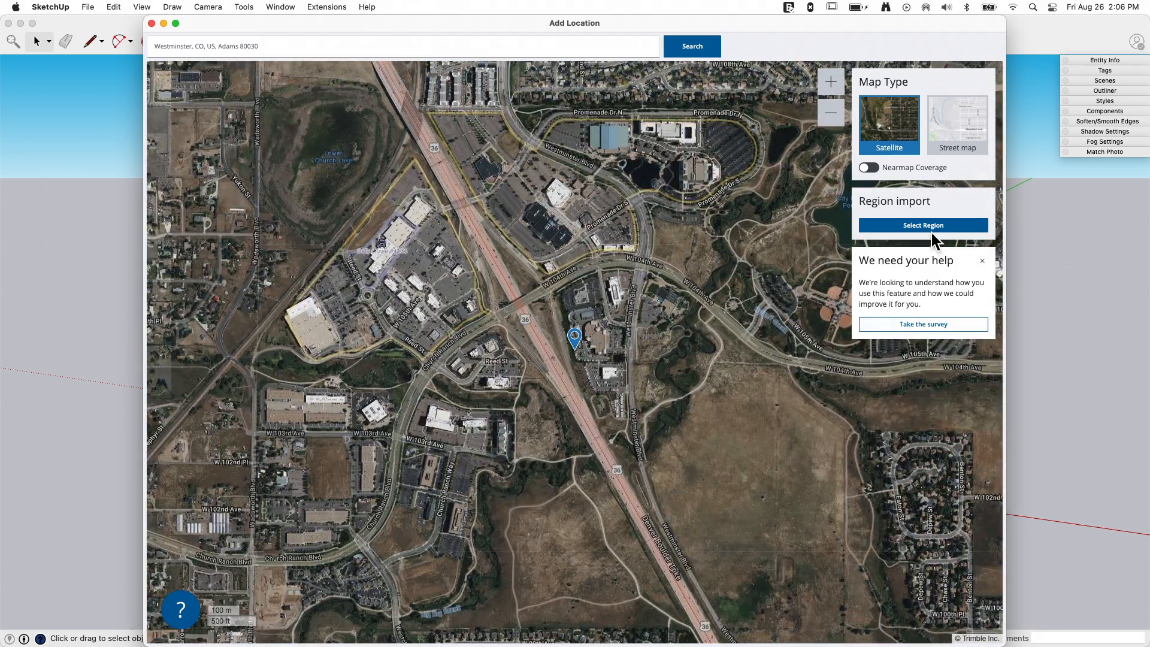
# Mark the region to import, try DigitalGlobe imagery, then return the source to Bing.
pyautogui.click(922, 225)
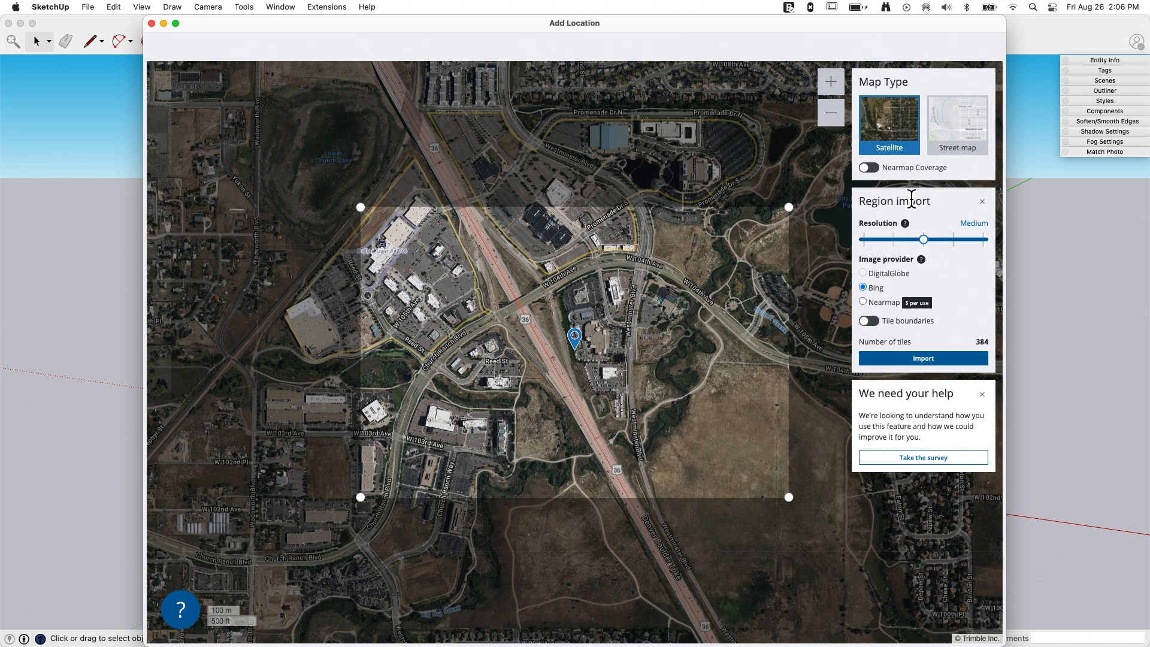
pyautogui.moveTo(933, 245)
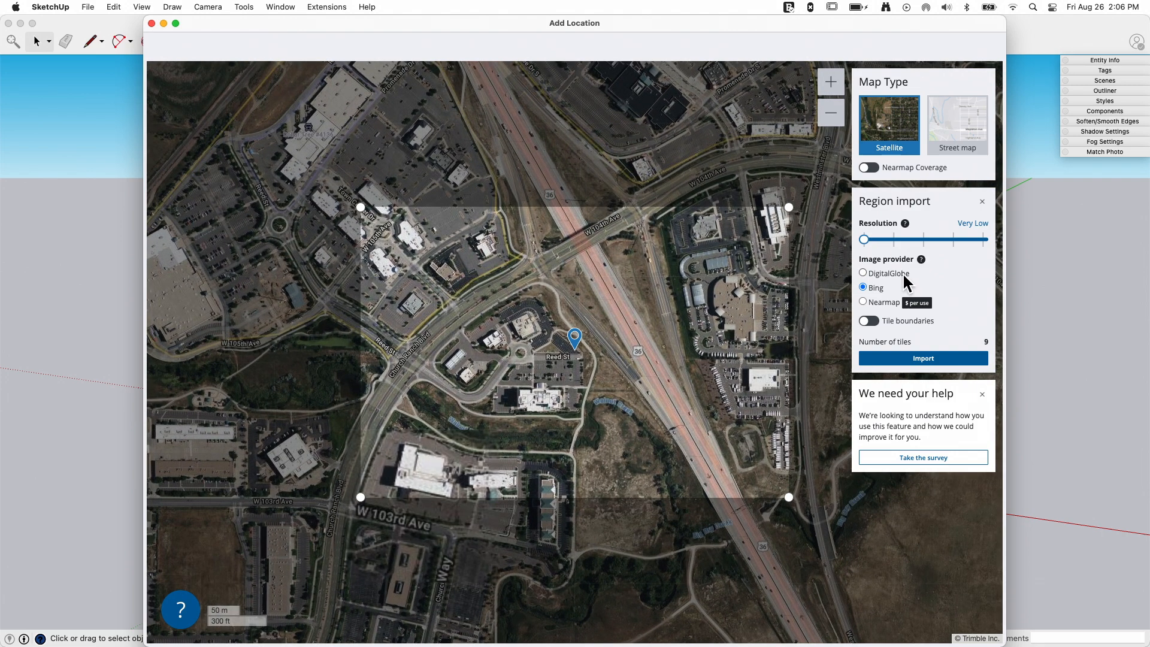
pyautogui.moveTo(874, 309)
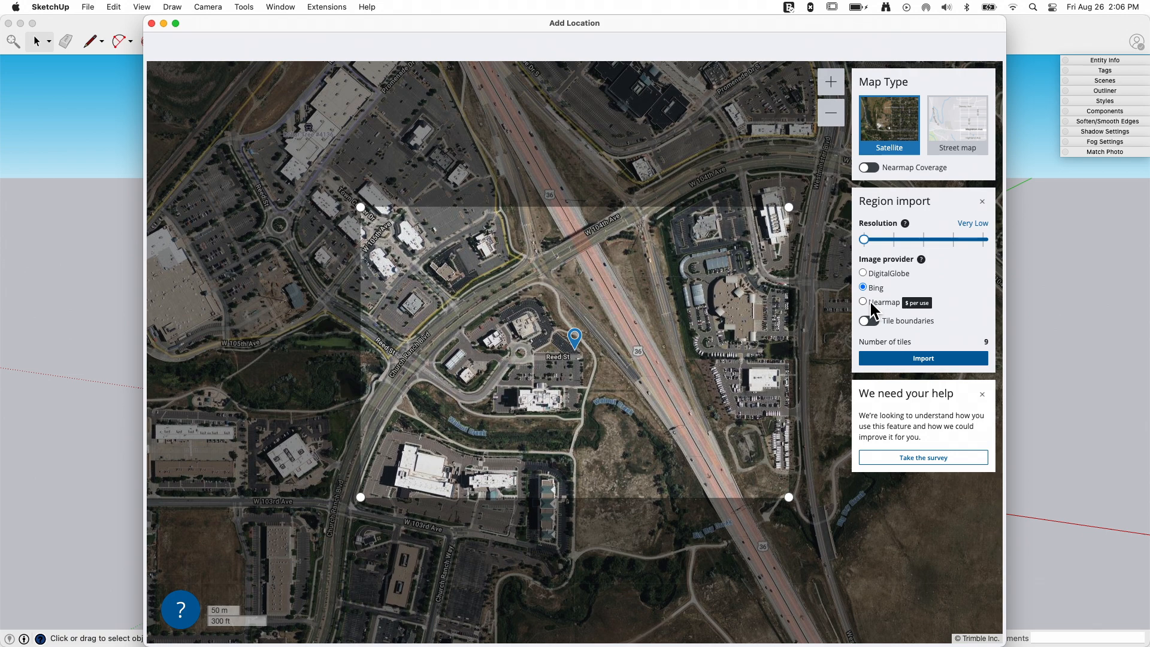
pyautogui.click(863, 273)
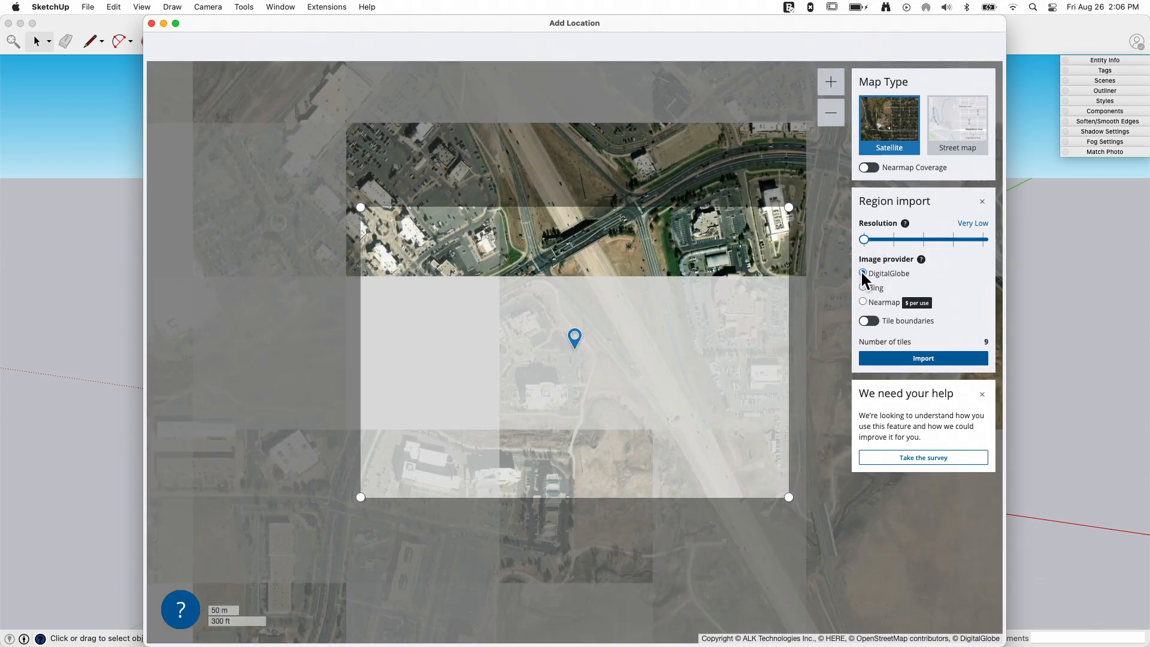
pyautogui.click(863, 273)
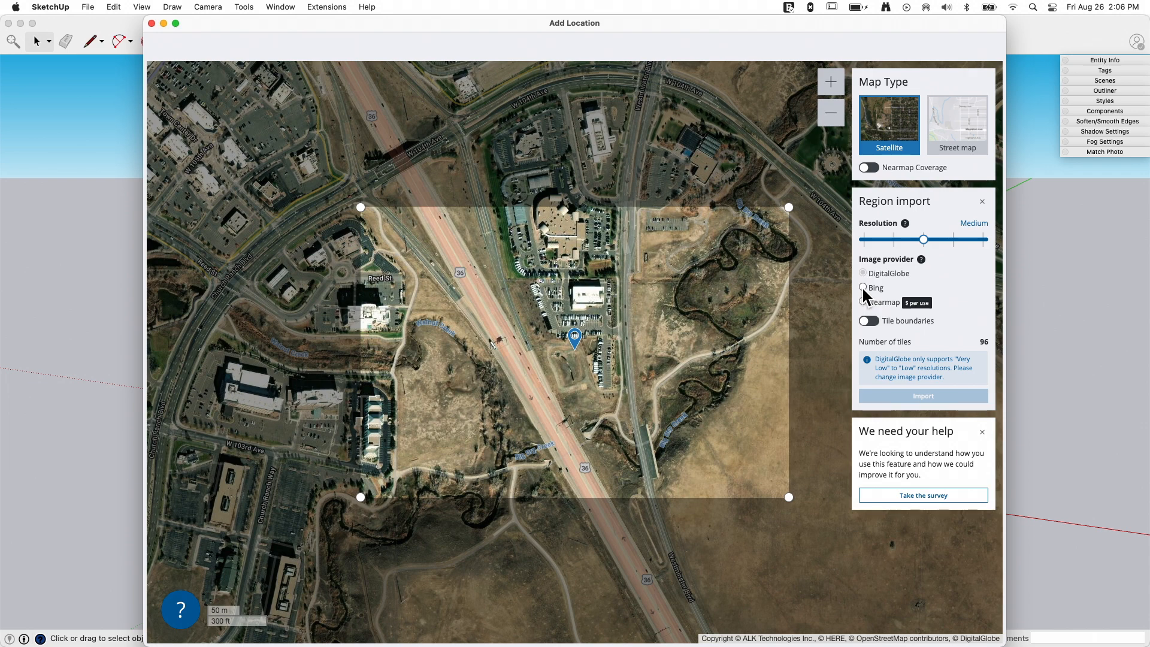
pyautogui.click(864, 287)
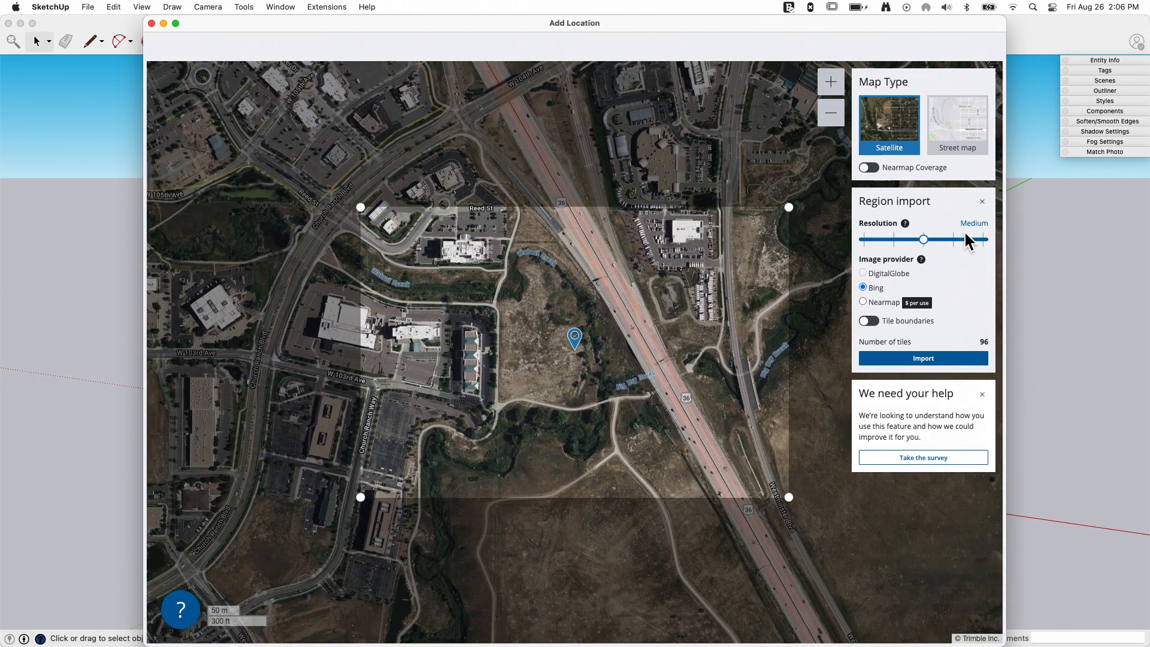
pyautogui.moveTo(733, 308)
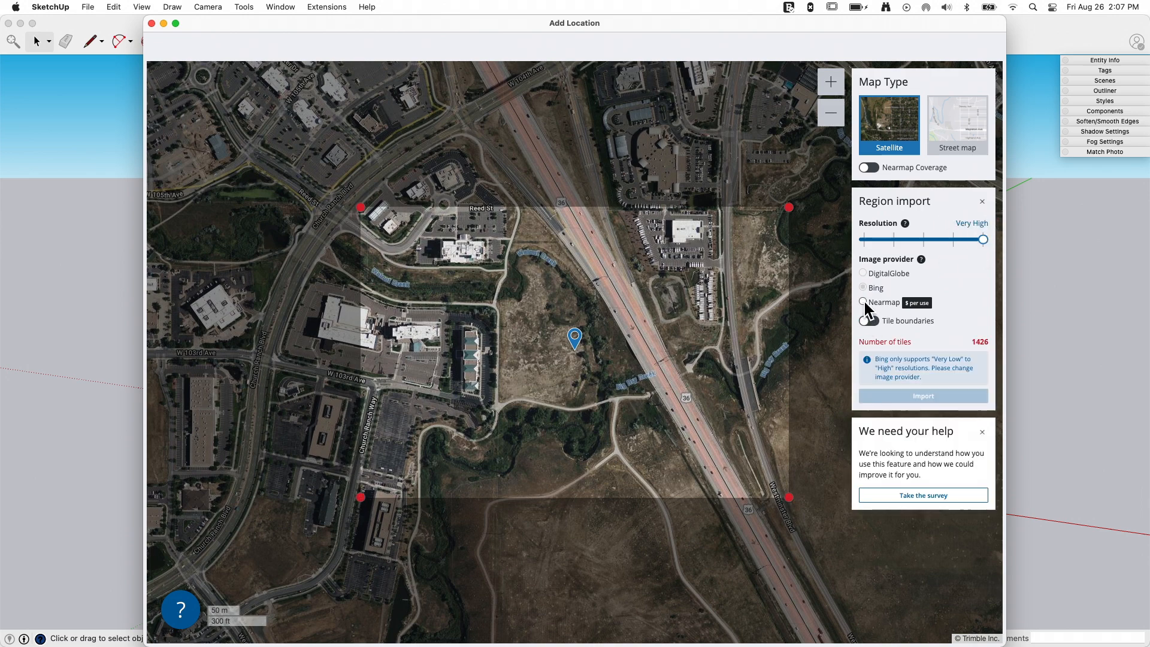
# Choose Nearmap imagery and show tile boundaries to check the 108-tile count and $8.64 cost.
pyautogui.click(864, 301)
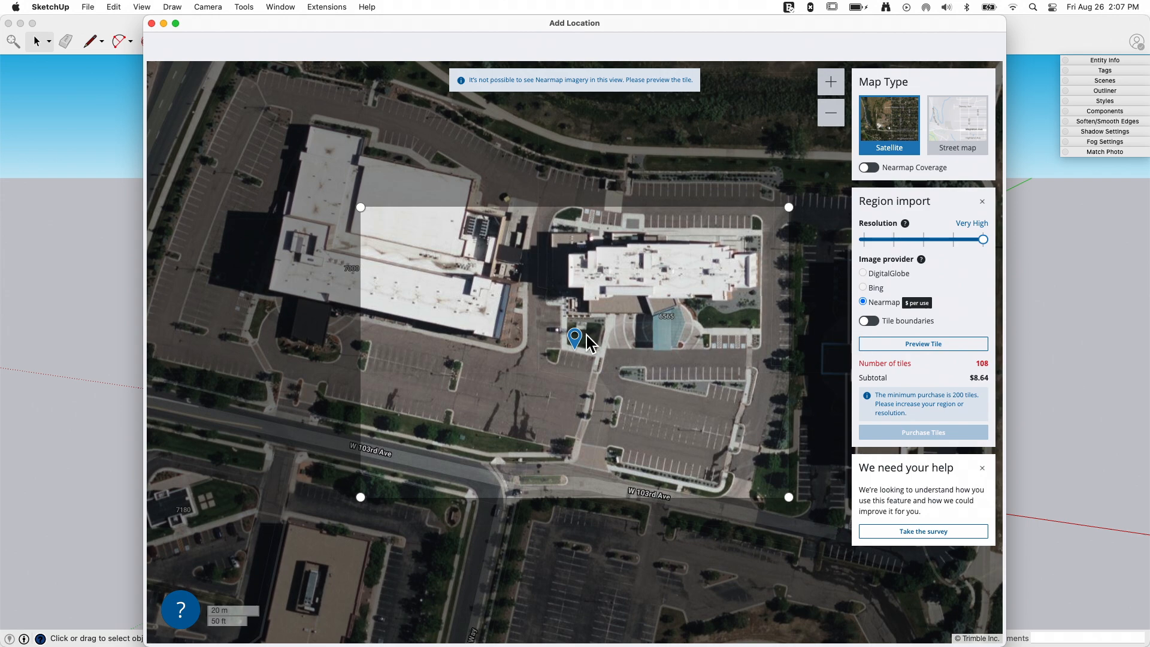
pyautogui.moveTo(731, 314)
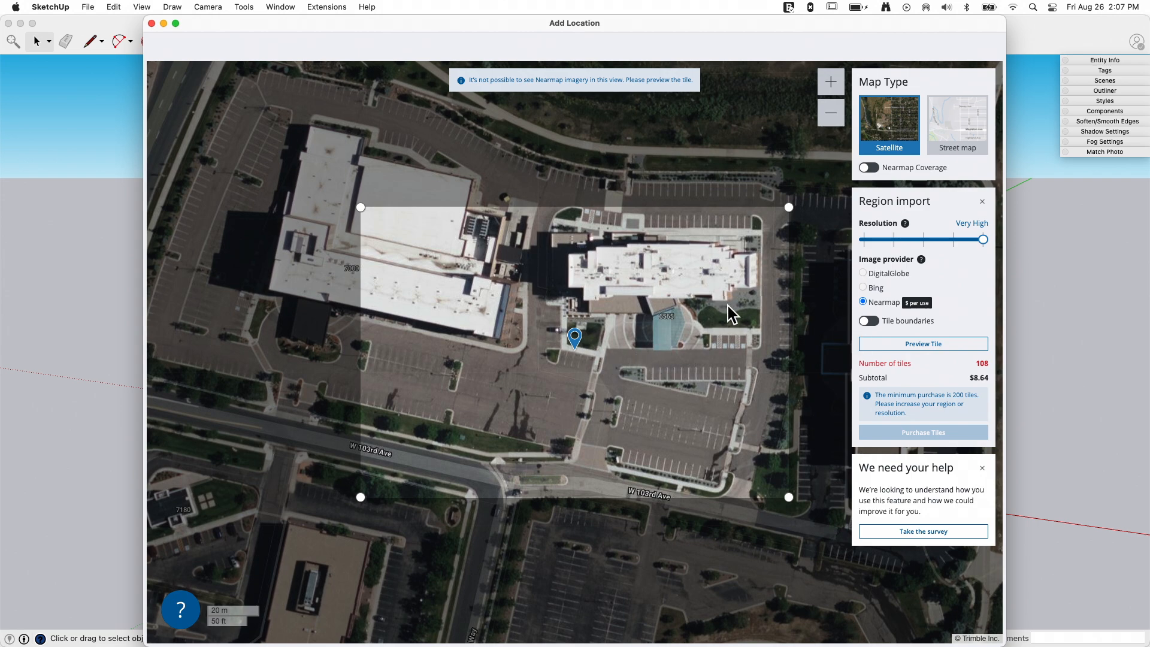
pyautogui.moveTo(762, 289)
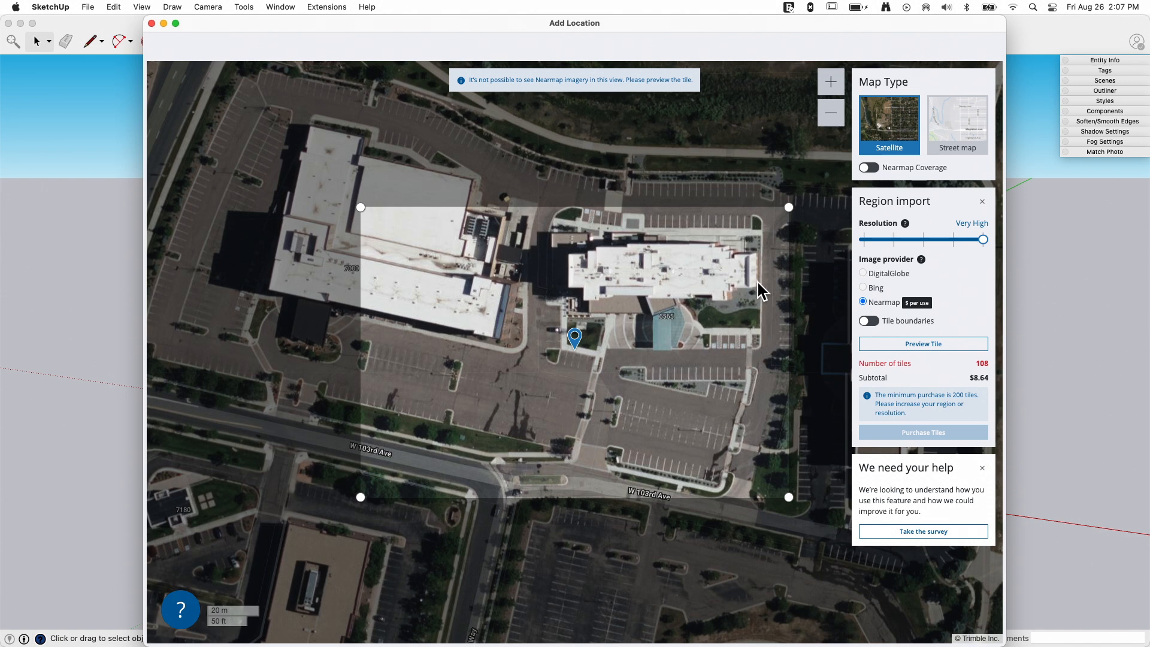
pyautogui.moveTo(397, 275)
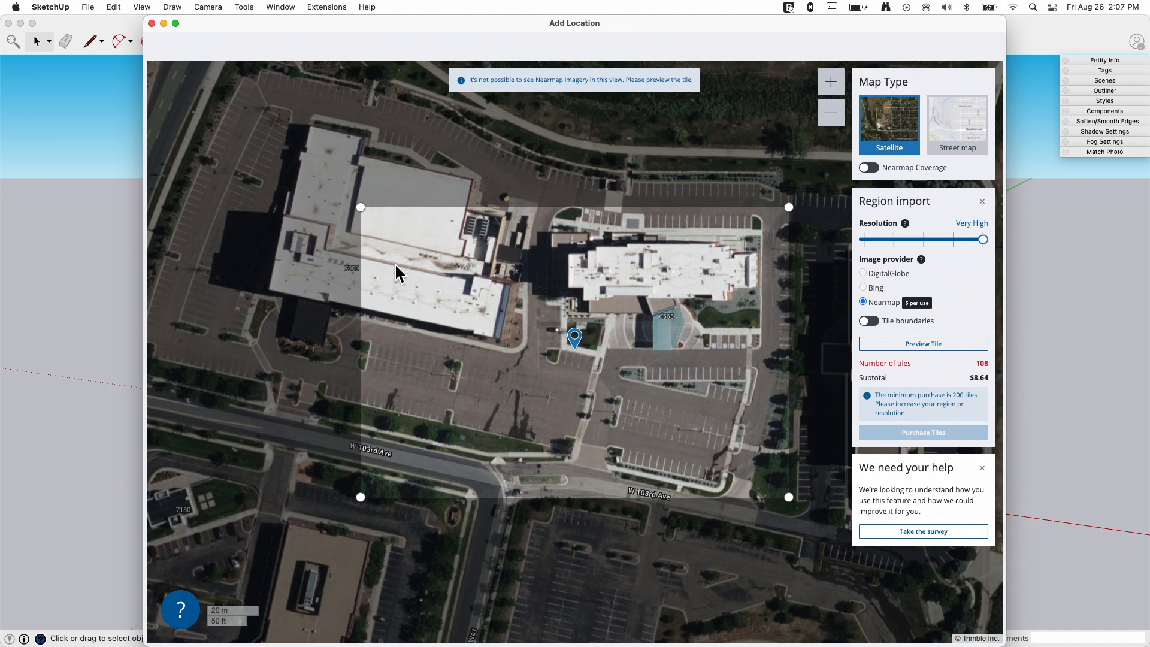
pyautogui.moveTo(912, 359)
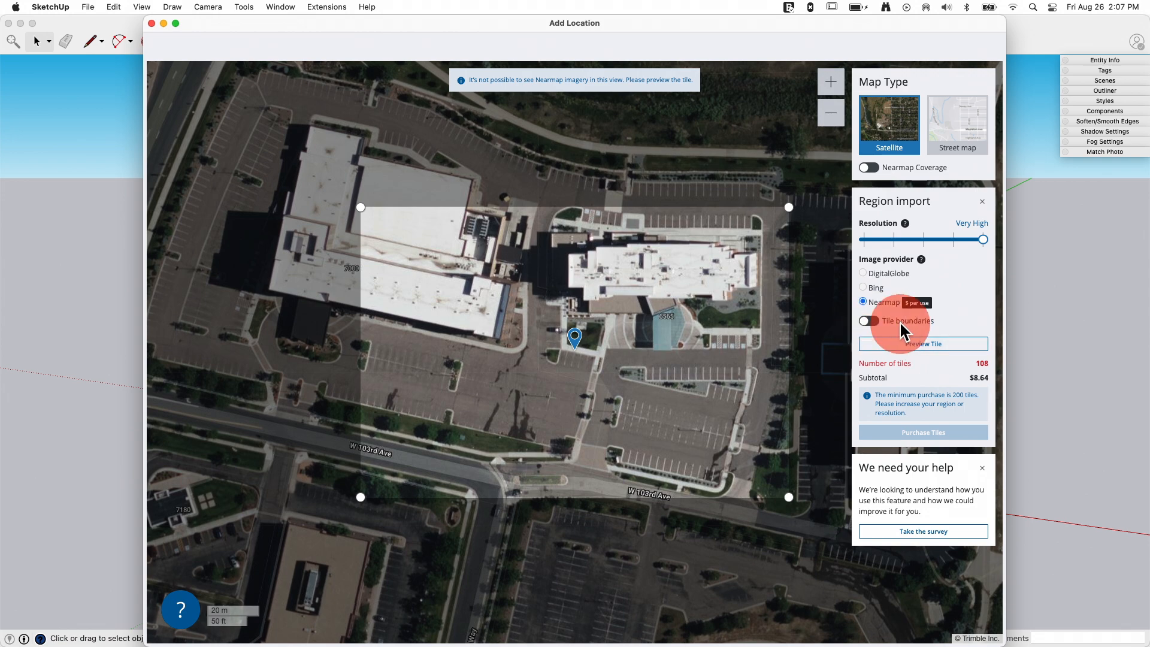
pyautogui.click(868, 321)
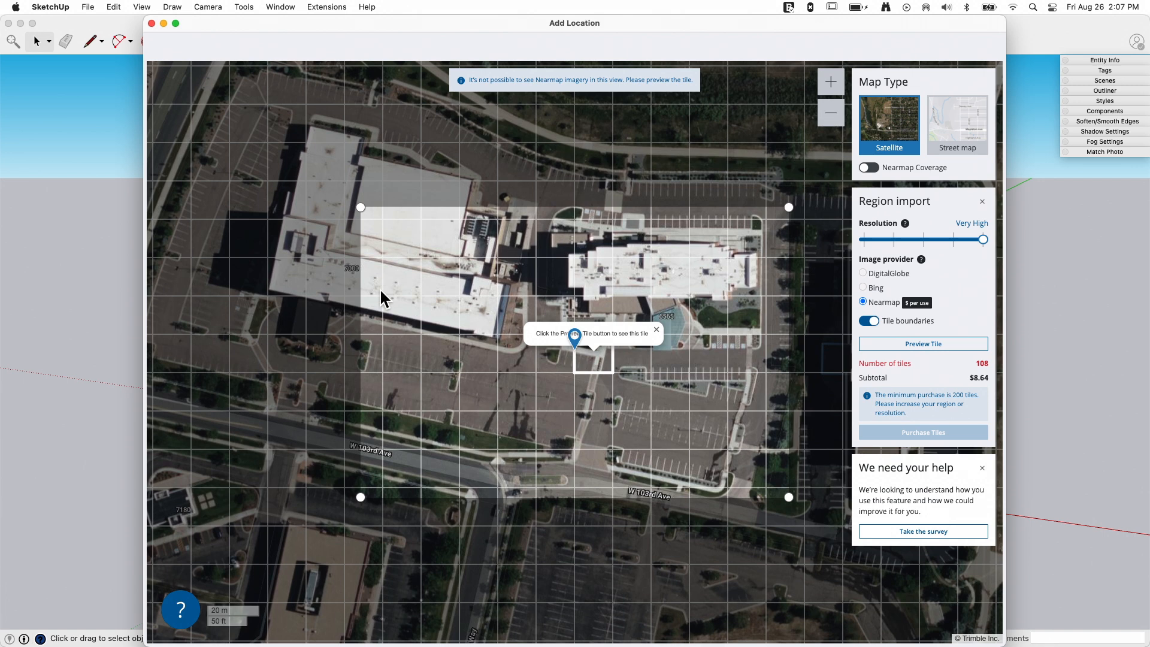
pyautogui.moveTo(969, 387)
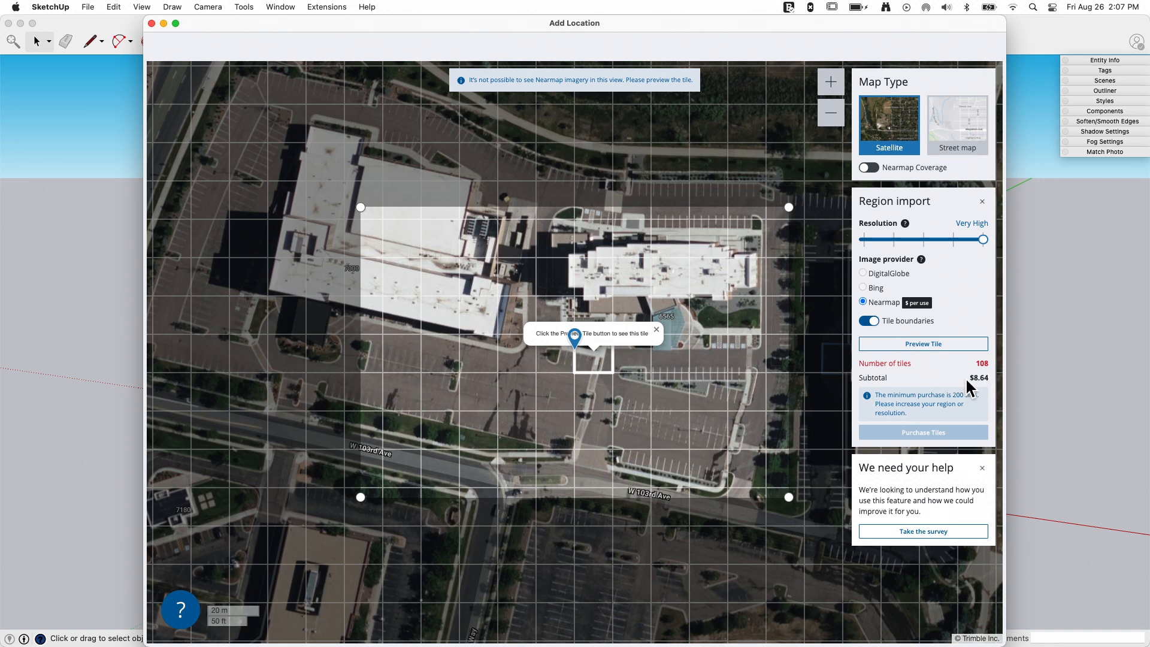
pyautogui.moveTo(528, 344)
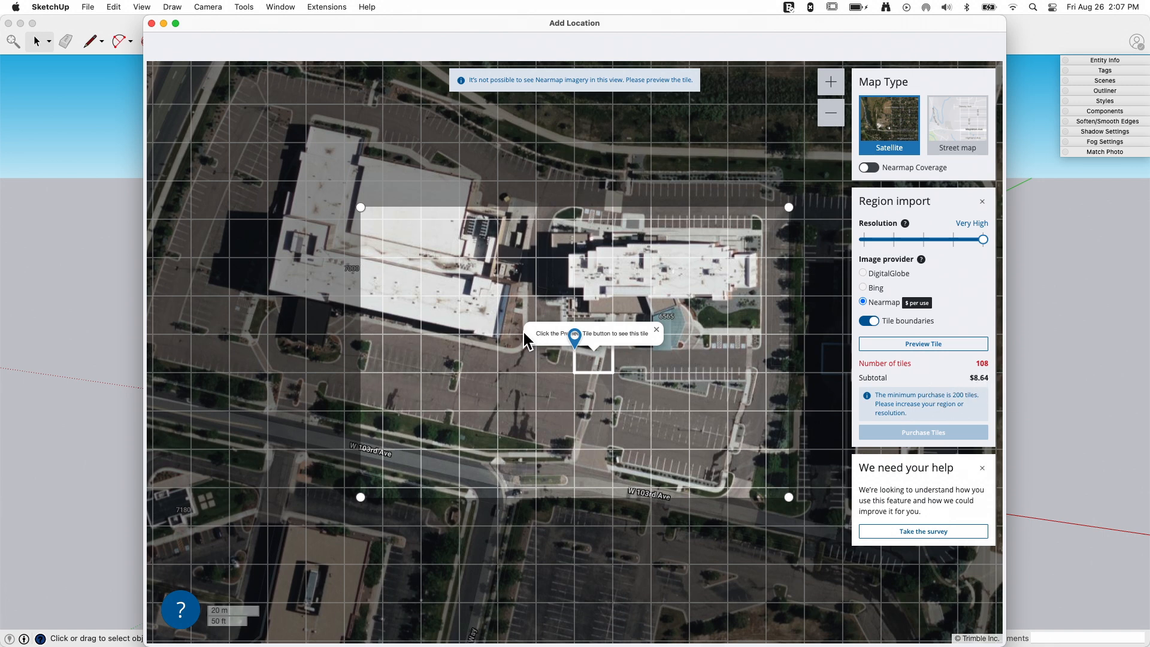
pyautogui.moveTo(813, 302)
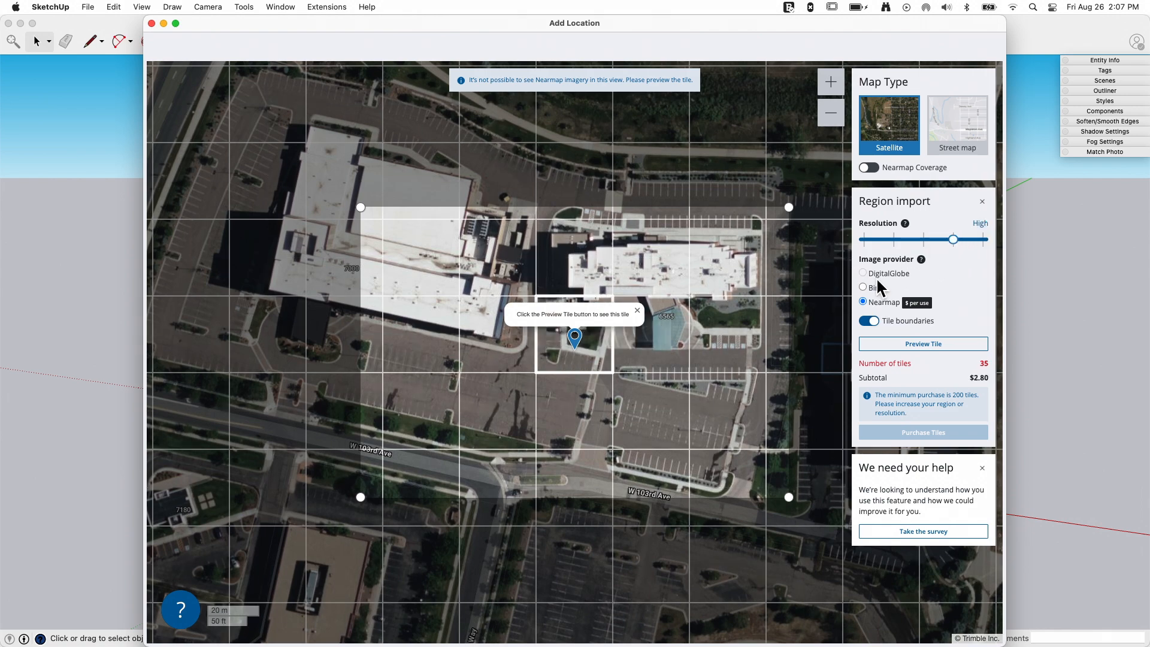
# Set the source back to Bing, hide the tile grid, and import the region into the model.
pyautogui.click(862, 287)
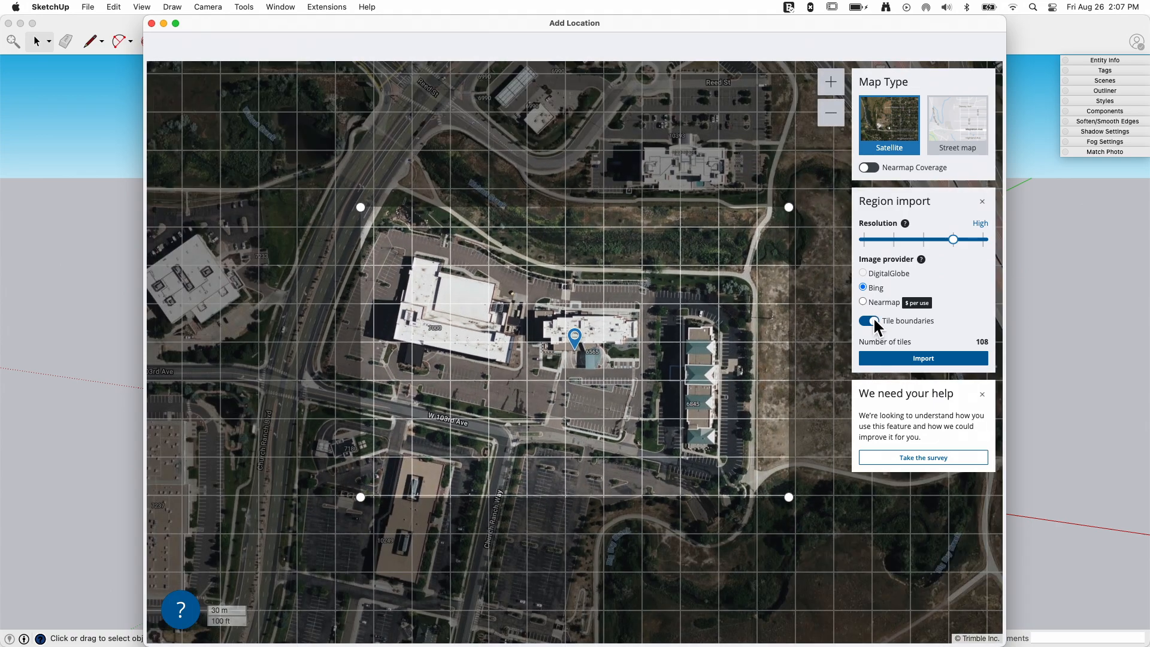
pyautogui.click(868, 321)
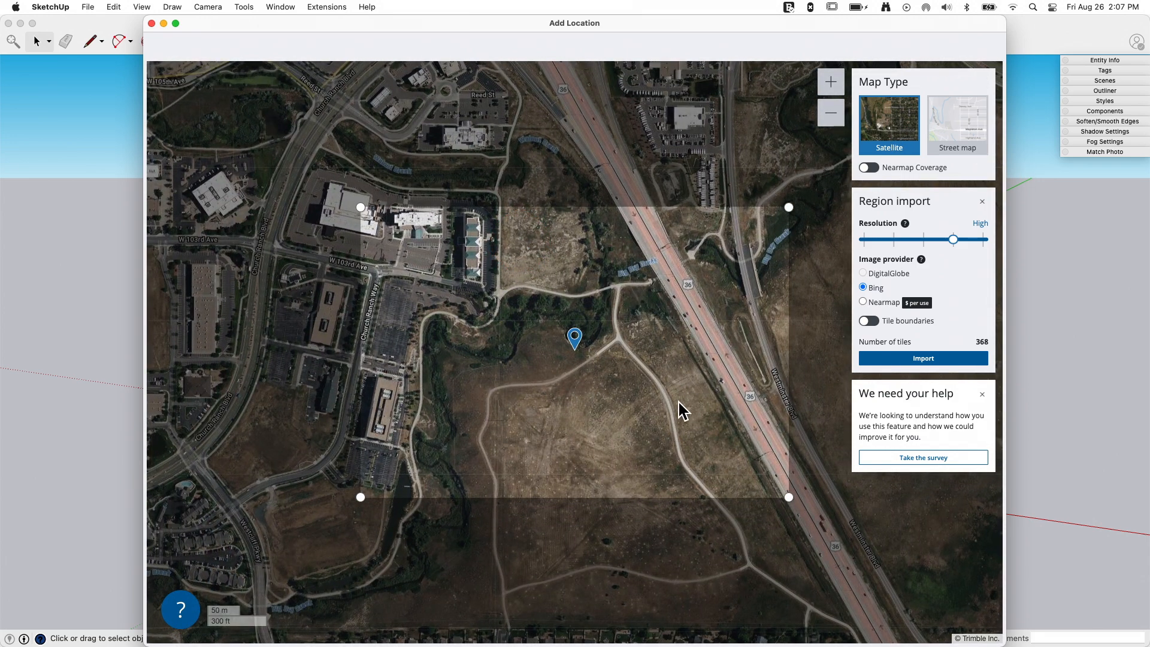
pyautogui.click(923, 358)
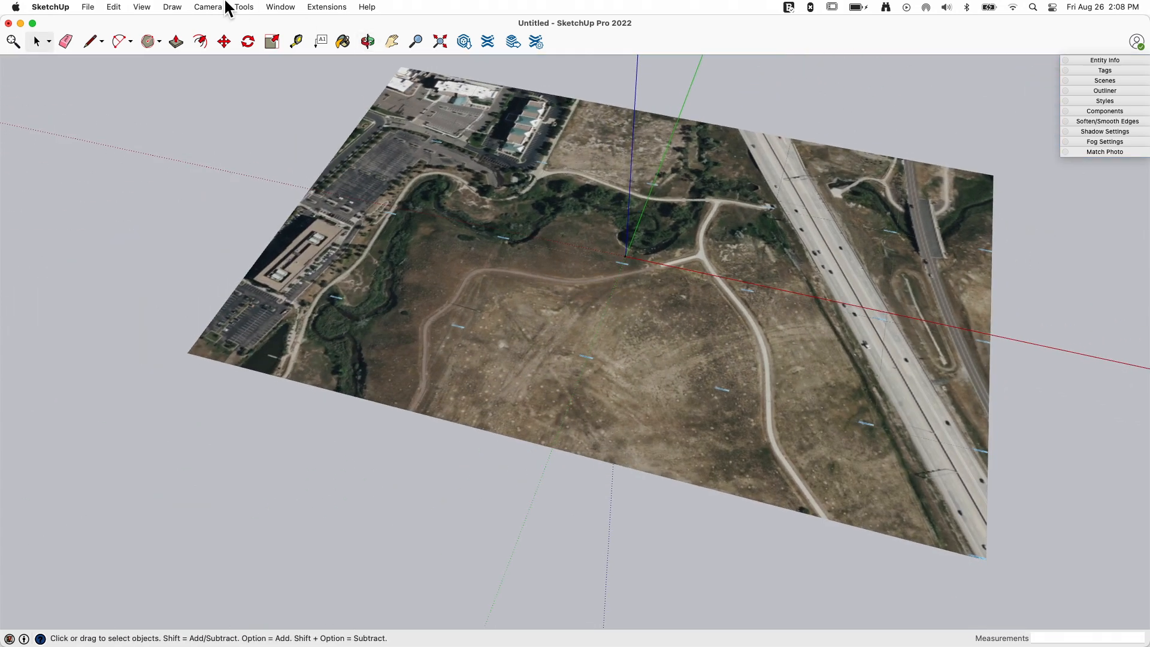
# Use File > Geo-location > Show Terrain to drape the imagery over the site's 3D ground.
pyautogui.click(87, 7)
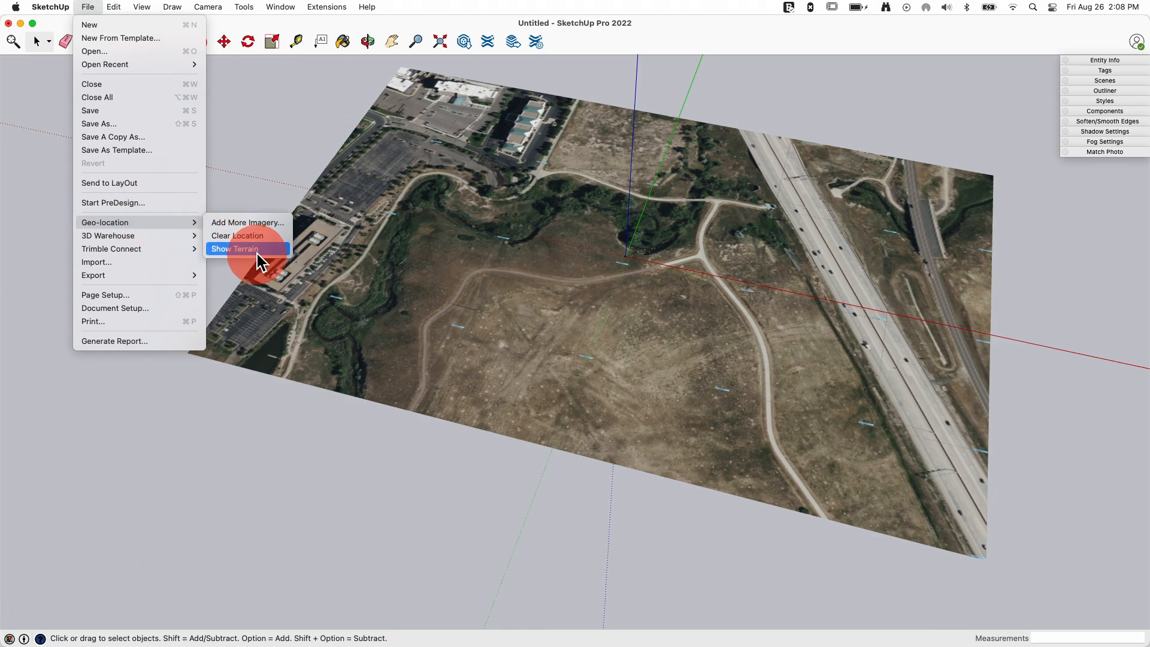
pyautogui.click(235, 249)
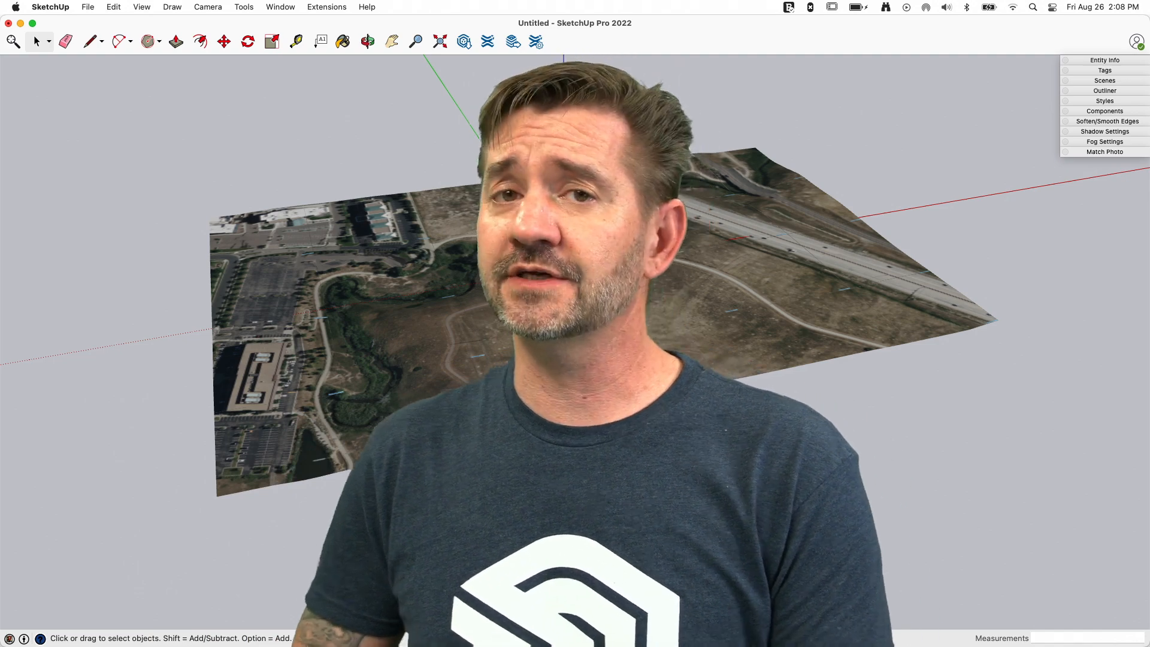
pyautogui.moveTo(831, 453)
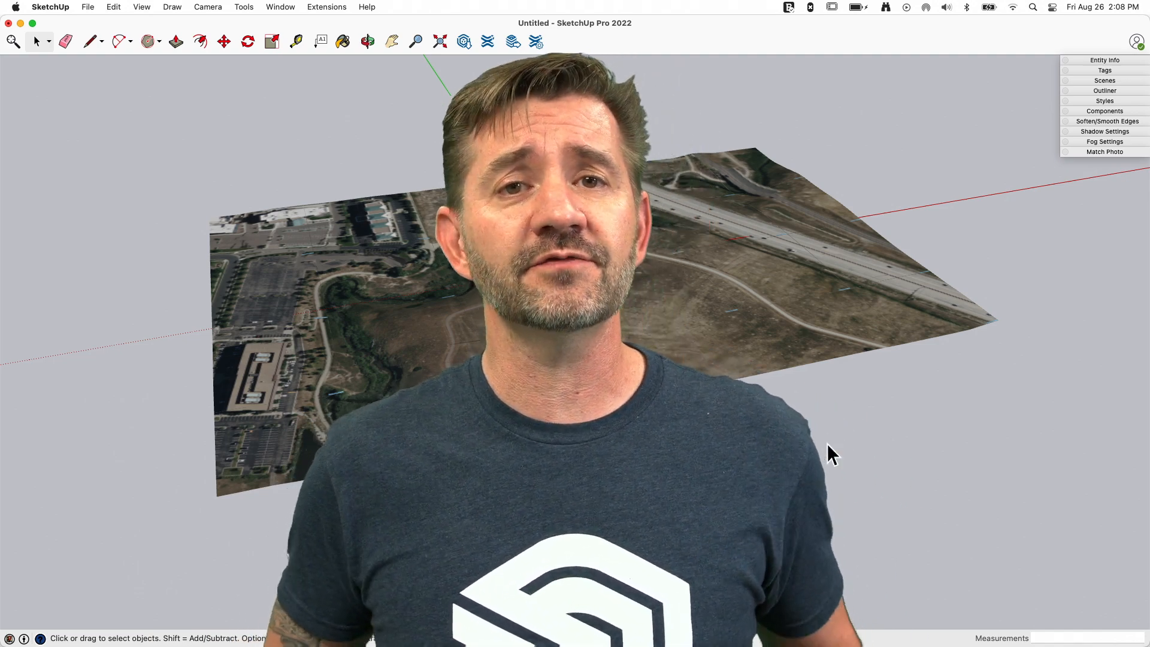